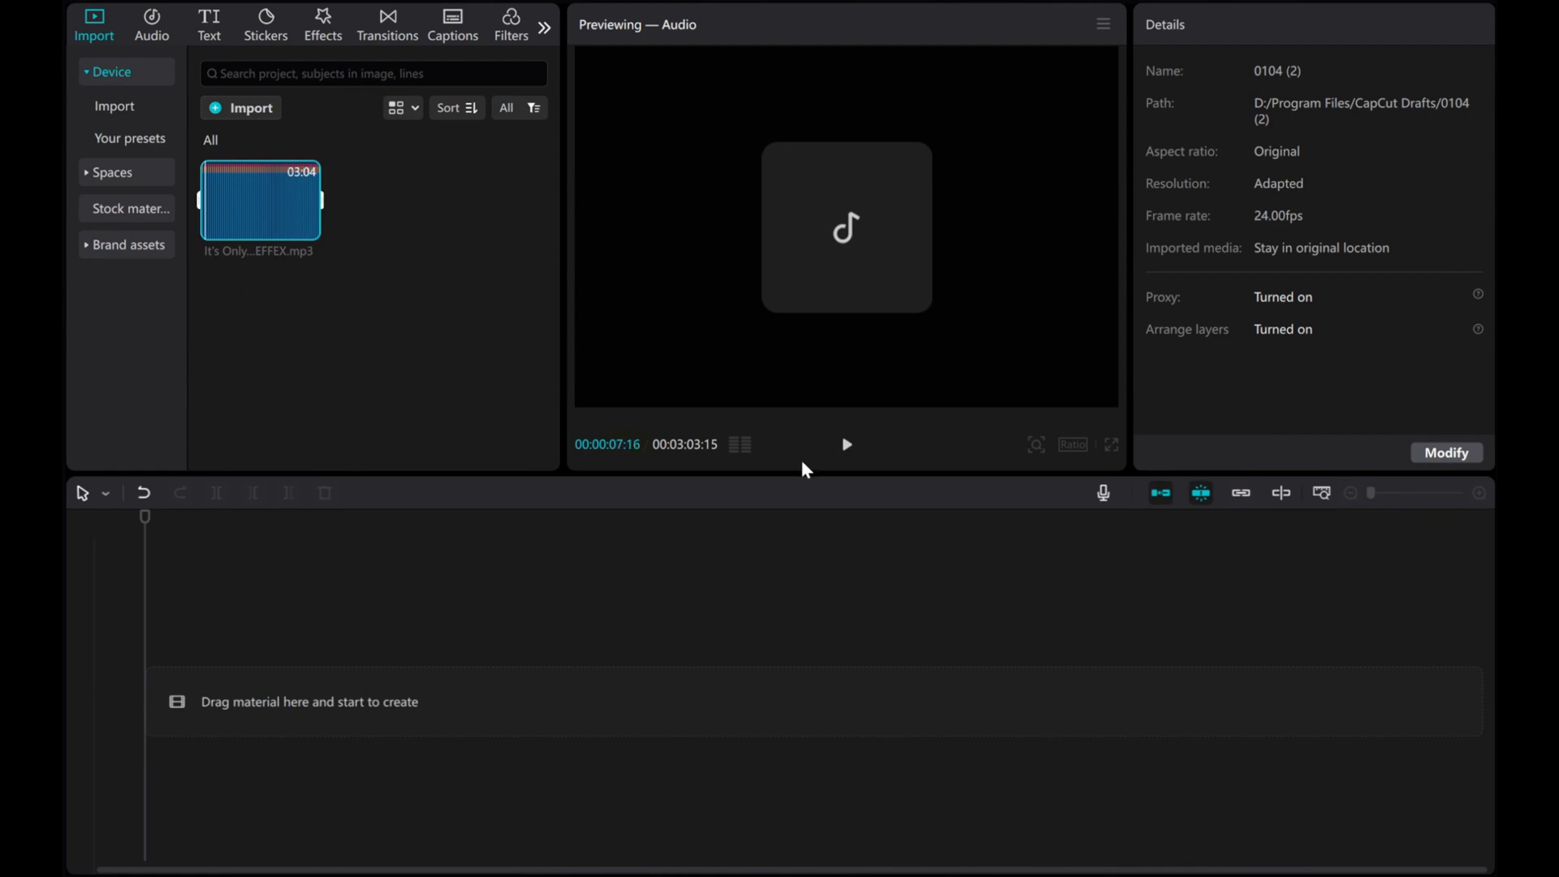
Step: Preview the imported mp3 song and add it to the timeline as an audio clip
click(844, 445)
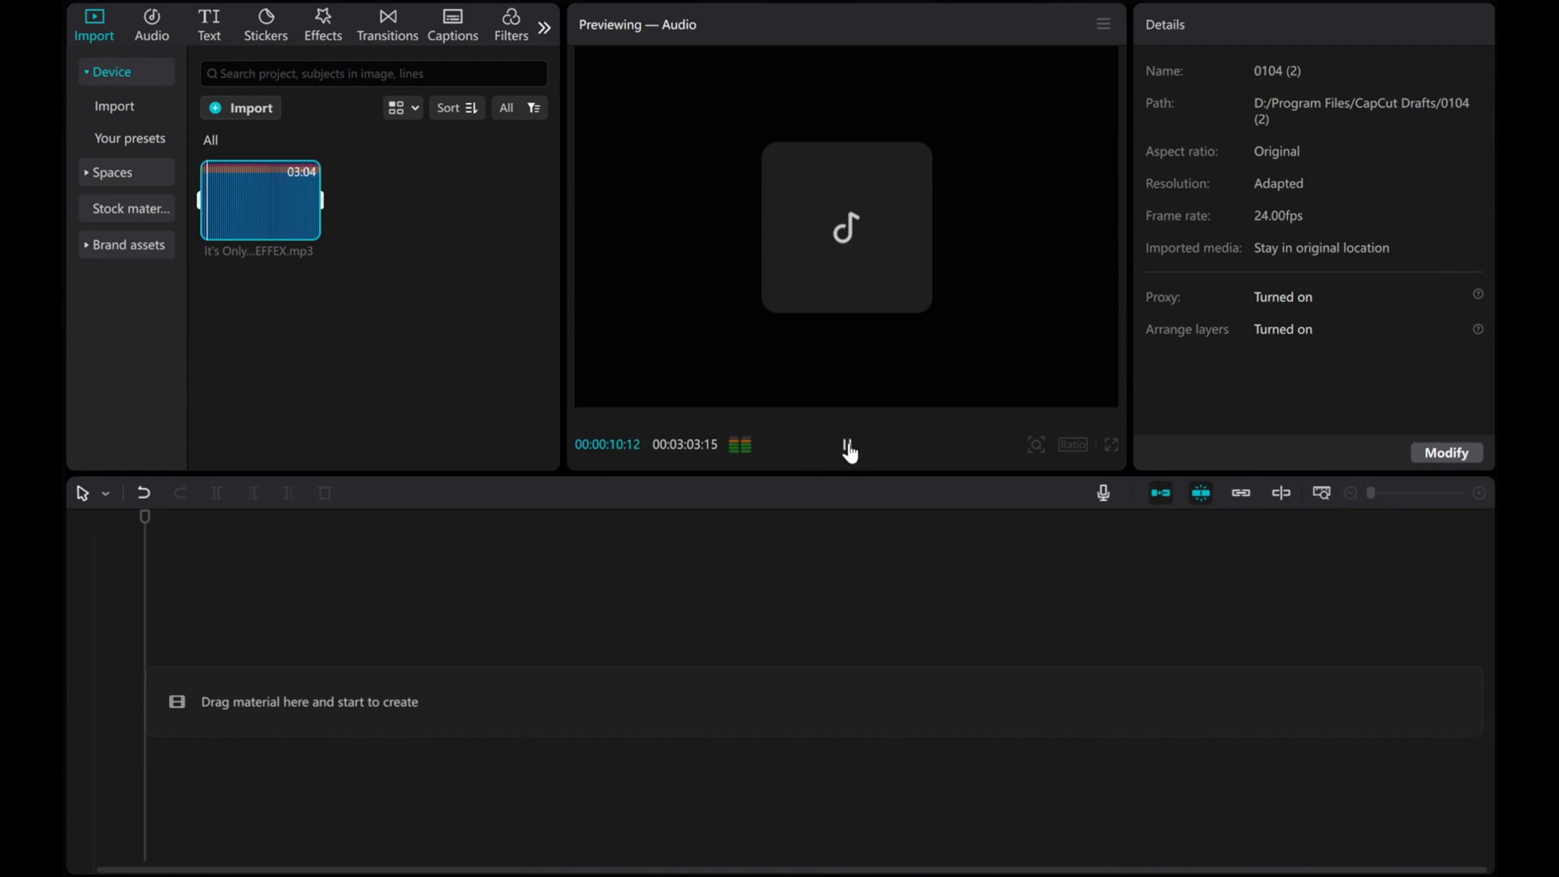
click(846, 443)
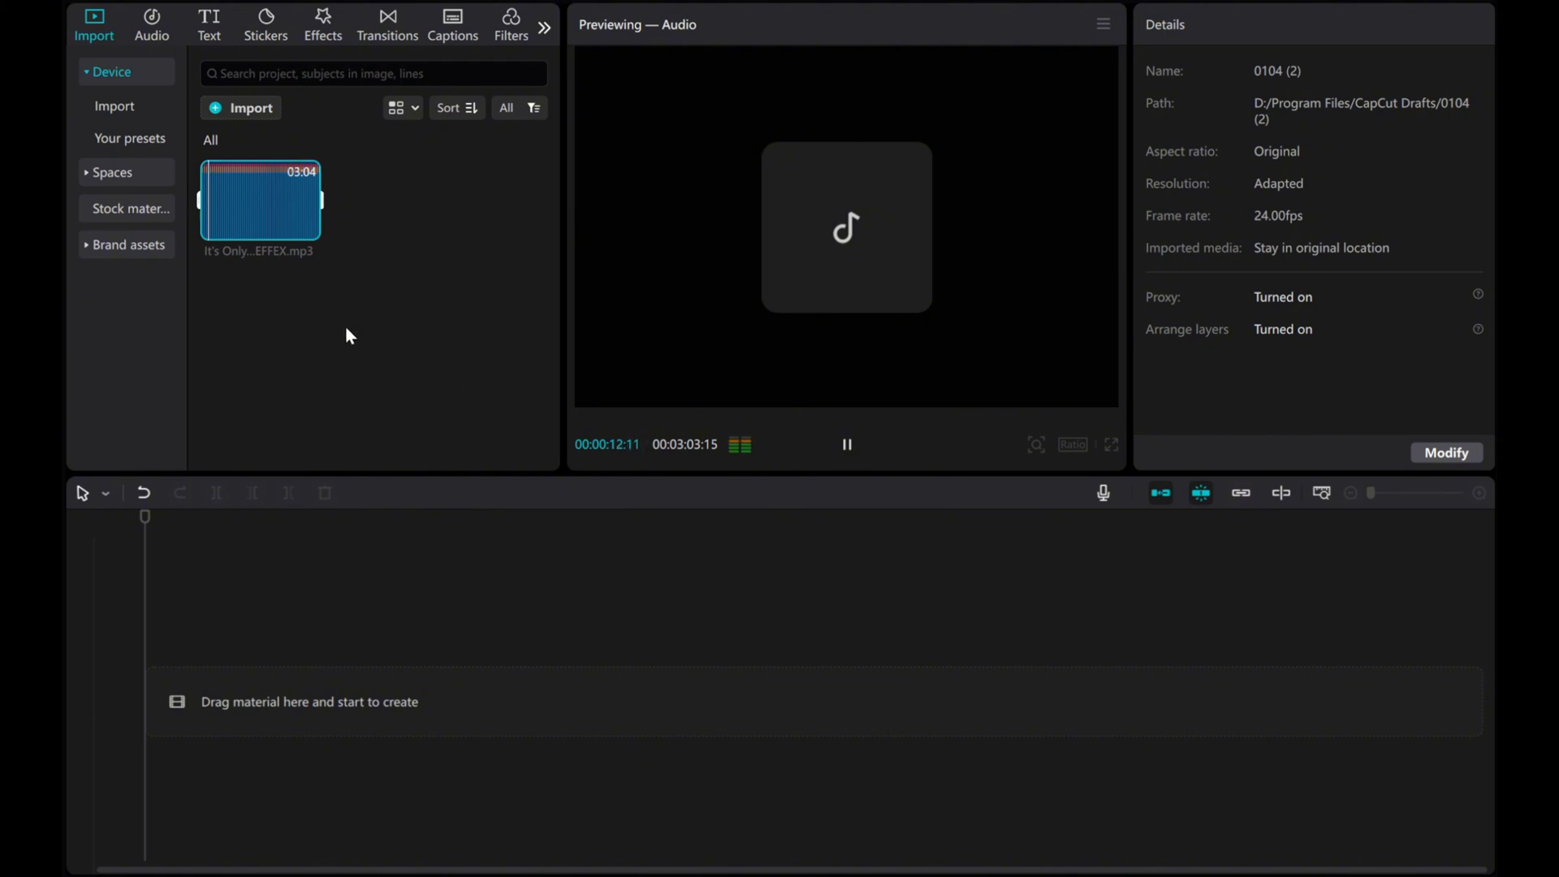
mouse_move(307, 230)
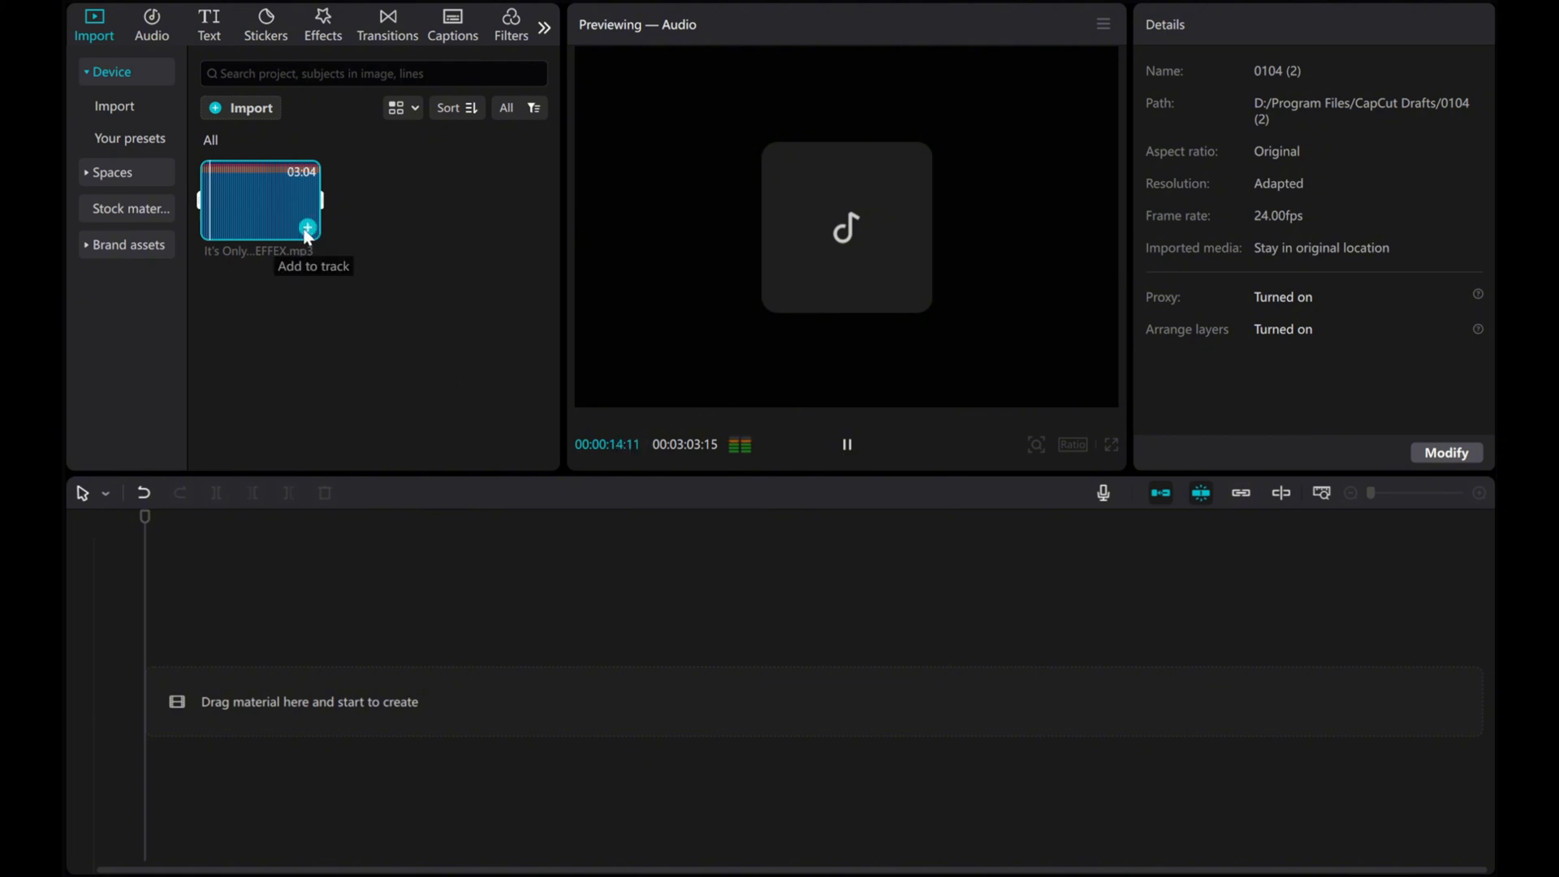
click(307, 228)
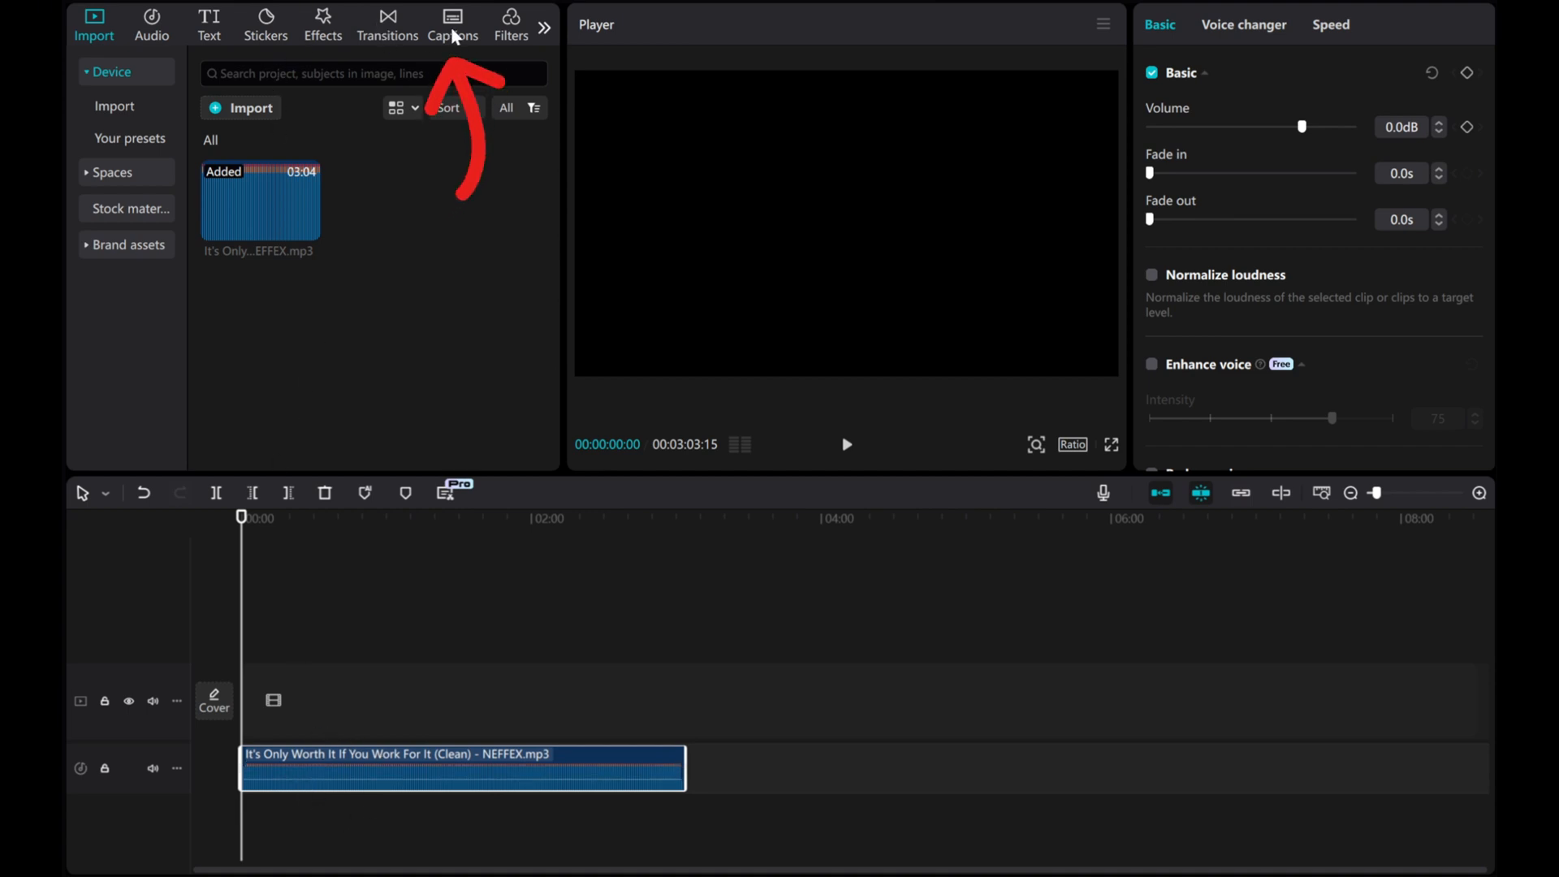
Step: Generate auto lyrics captions in English from Captions > Auto lyrics
click(453, 25)
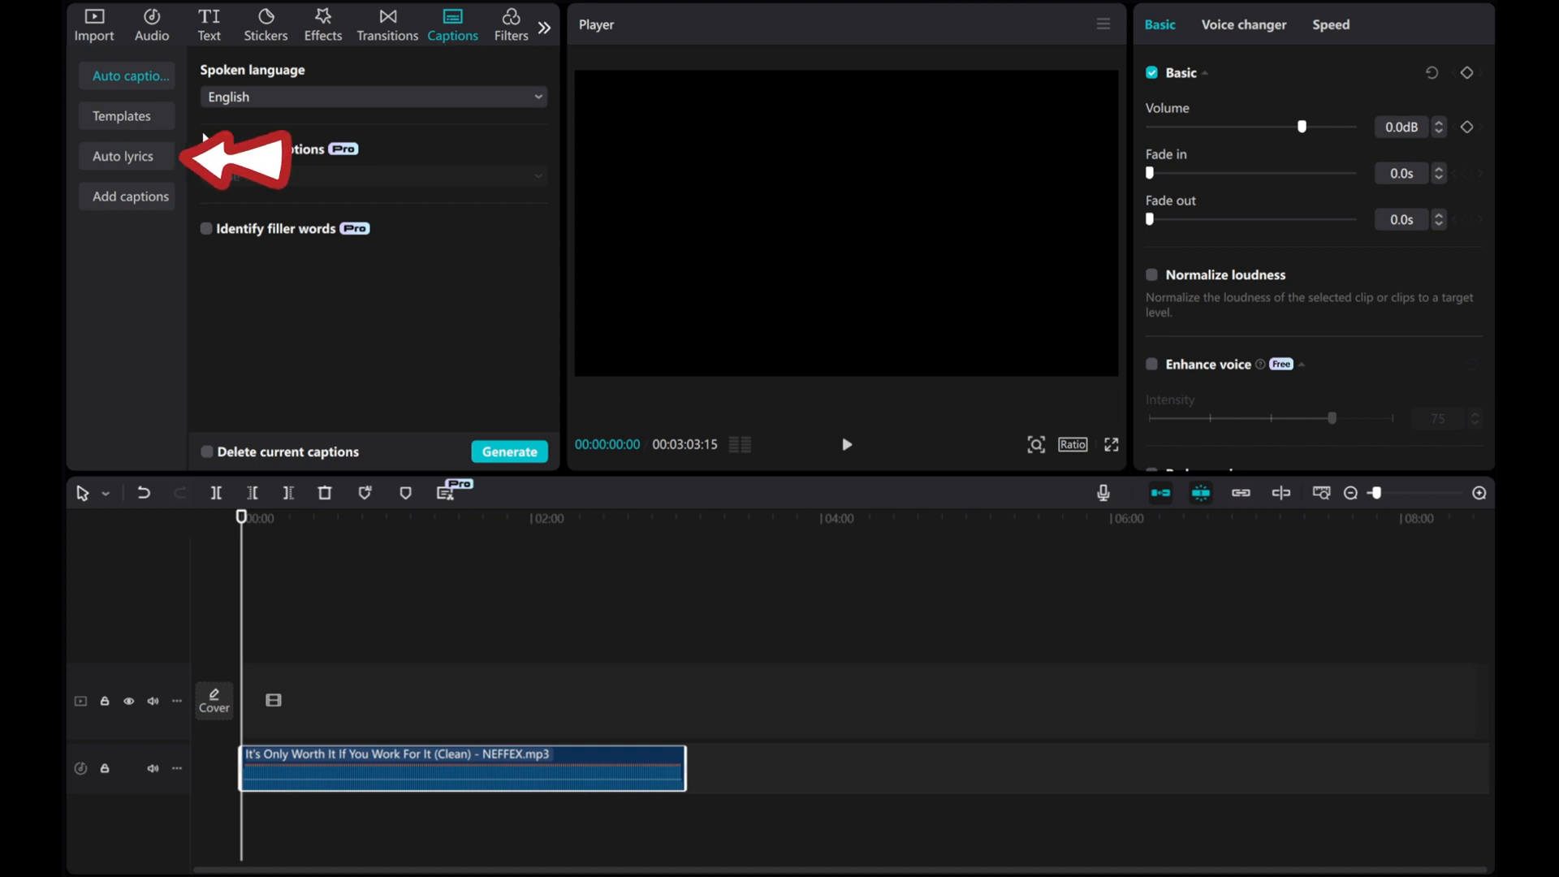
click(123, 156)
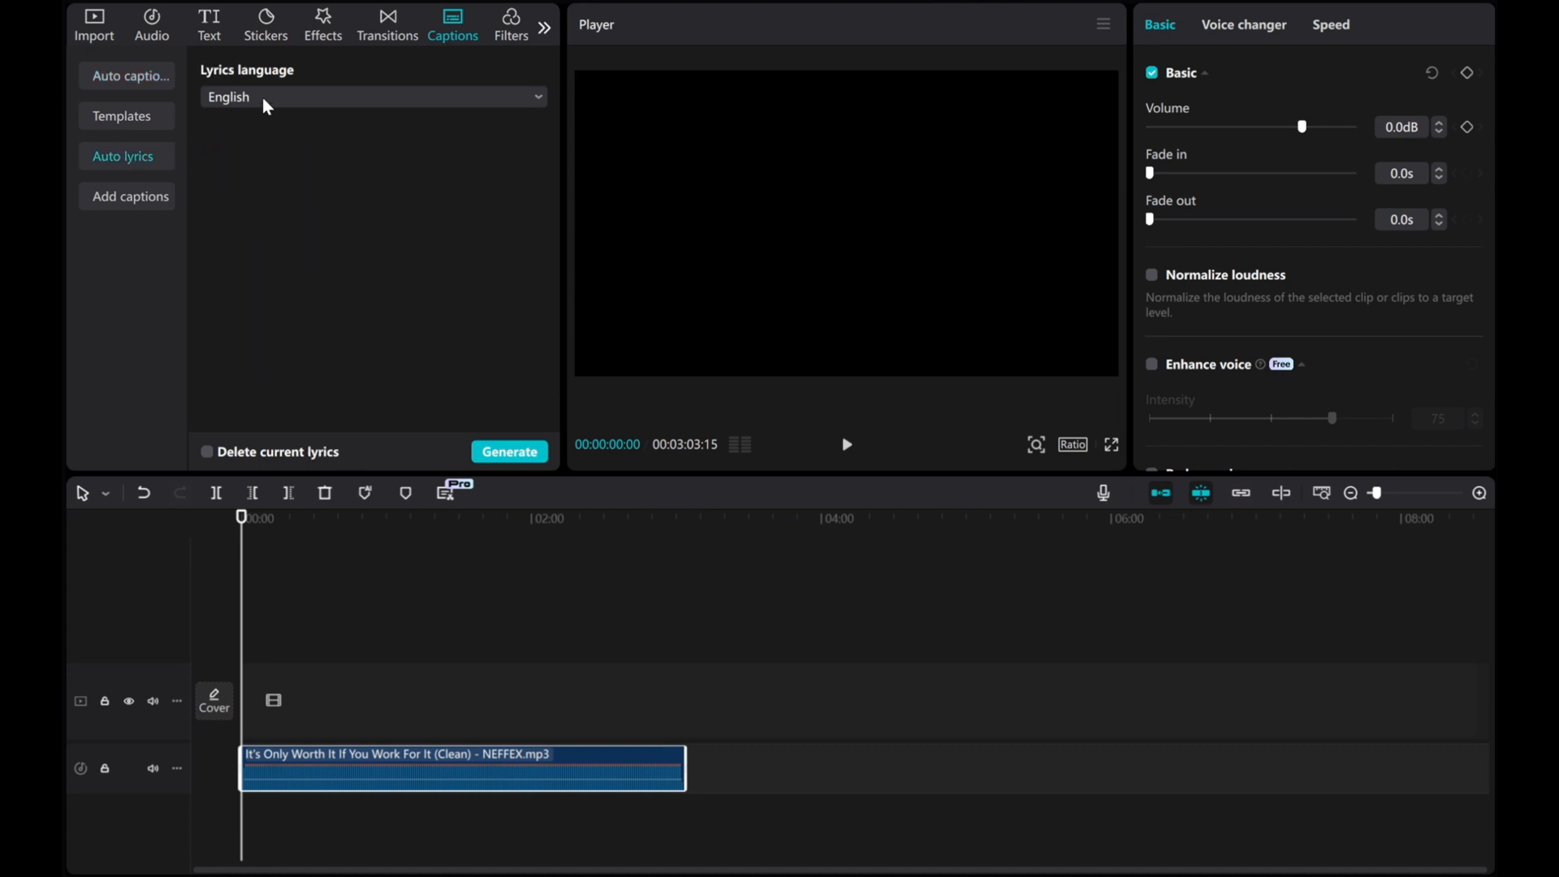
click(371, 95)
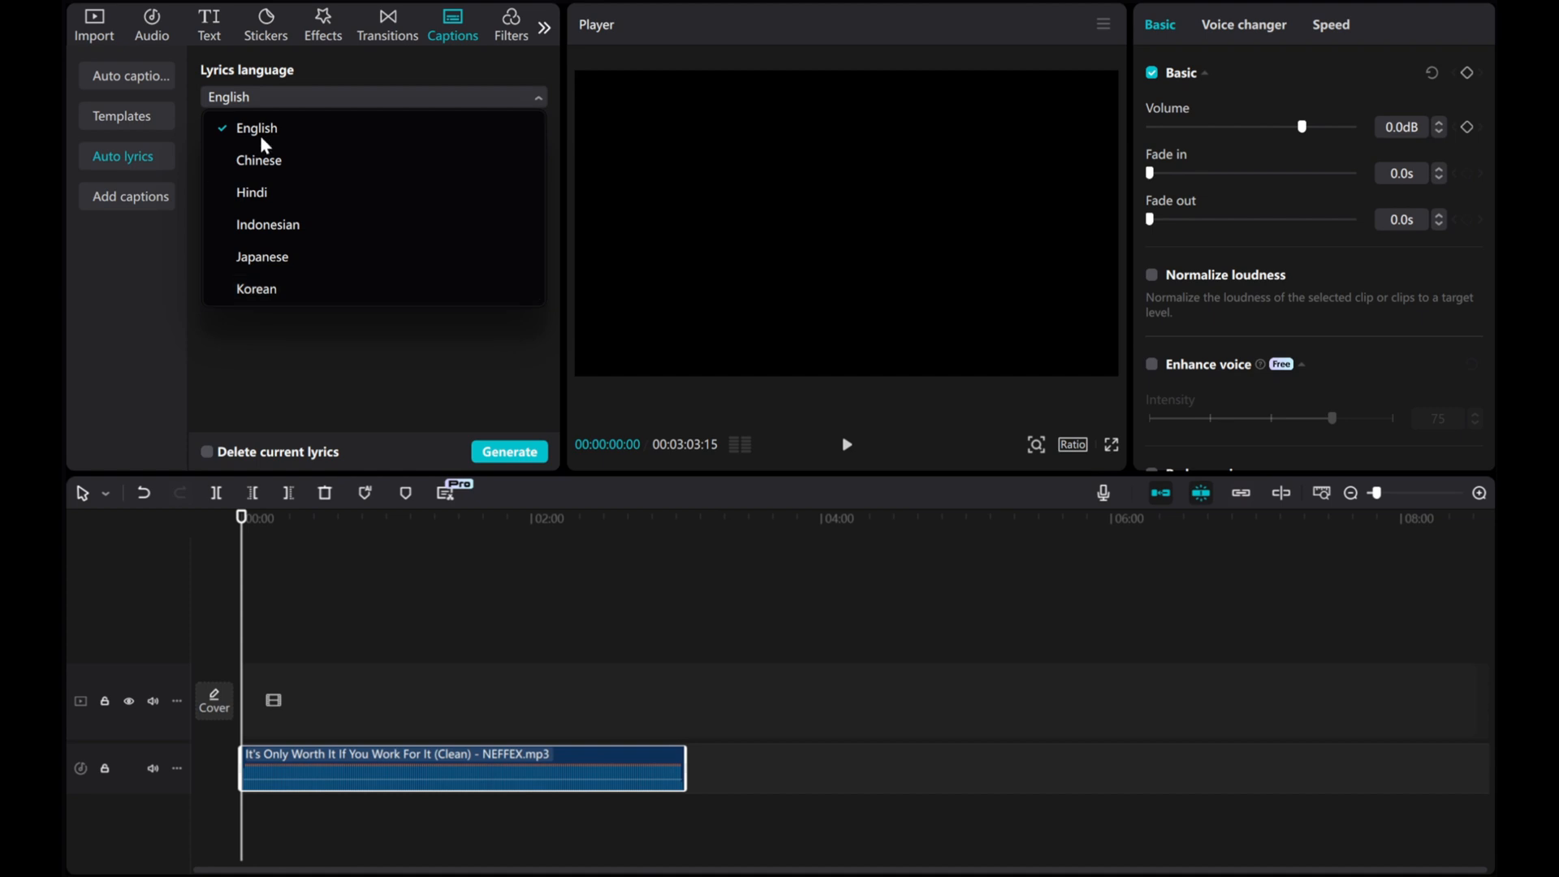
click(508, 452)
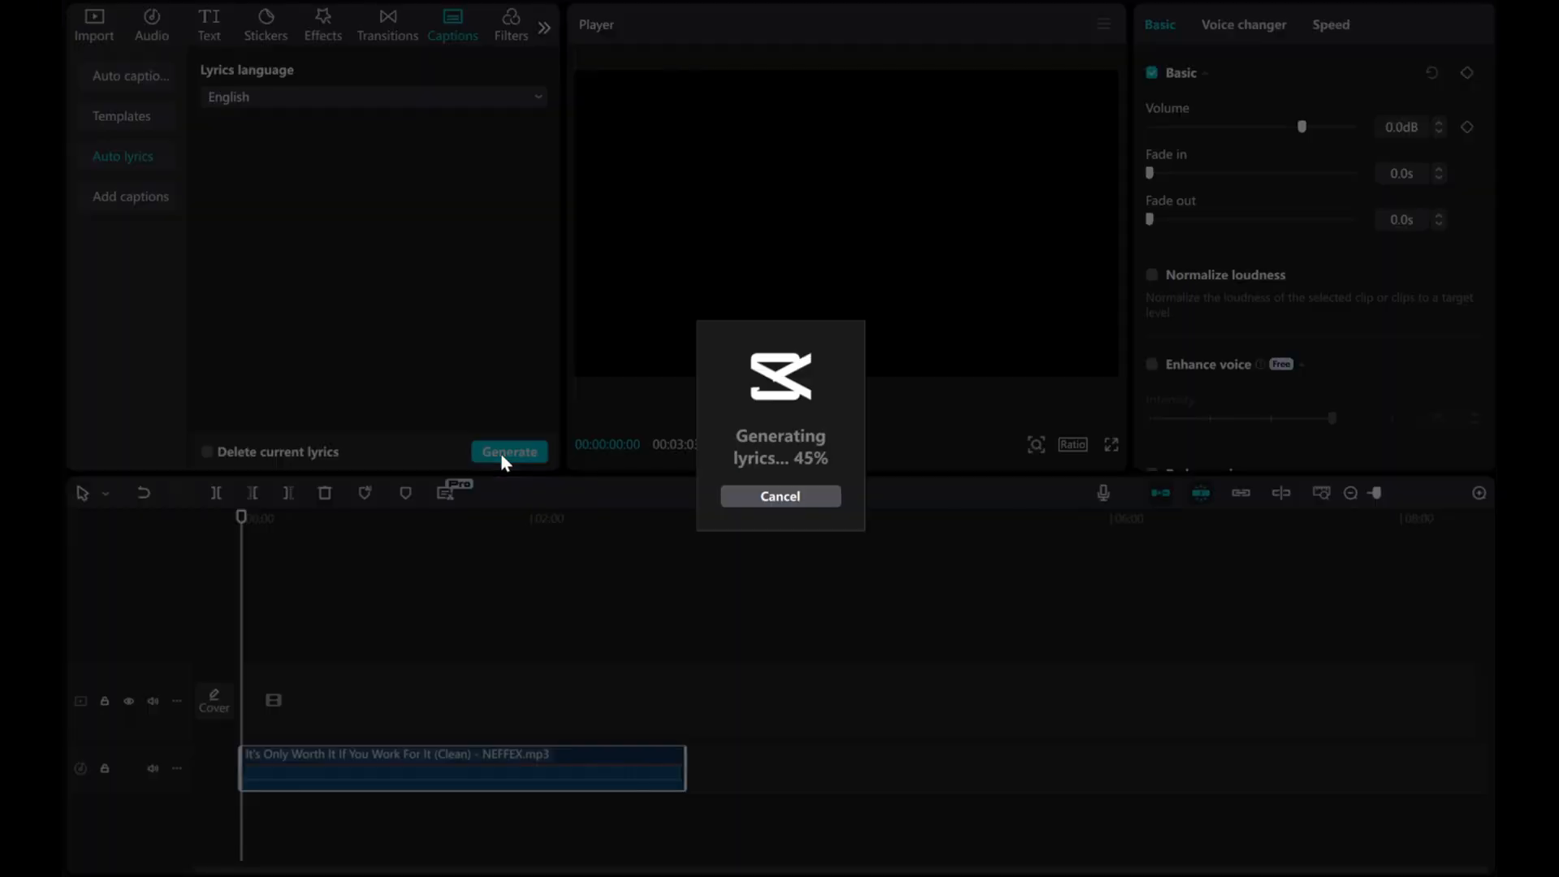
mouse_move(848, 505)
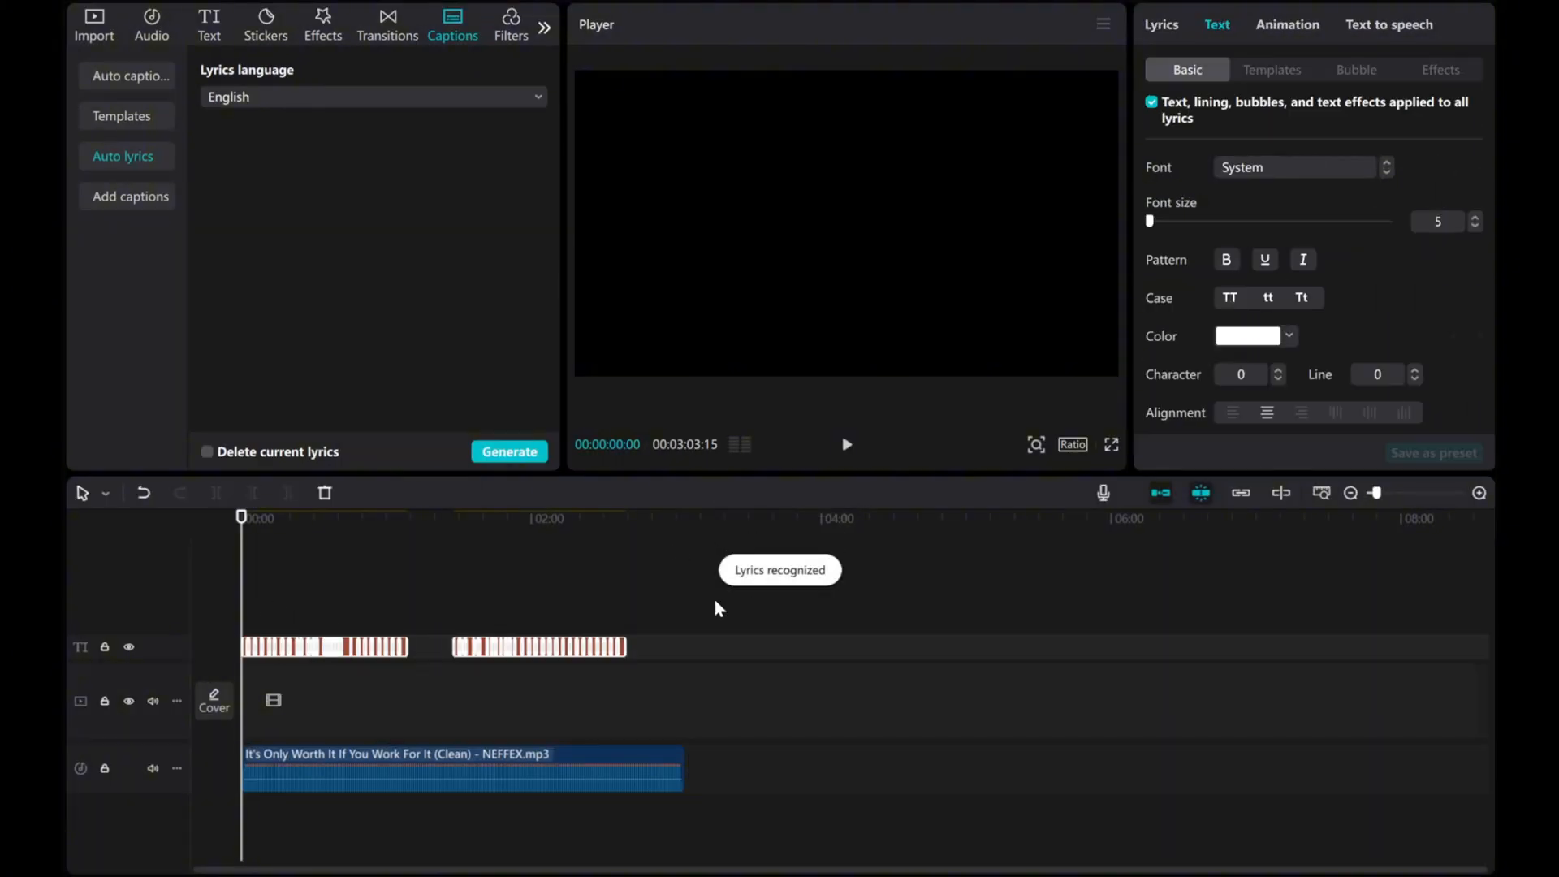
Step: Play the lyrics preview and zoom the timeline in so each caption shows as its own clip
click(846, 445)
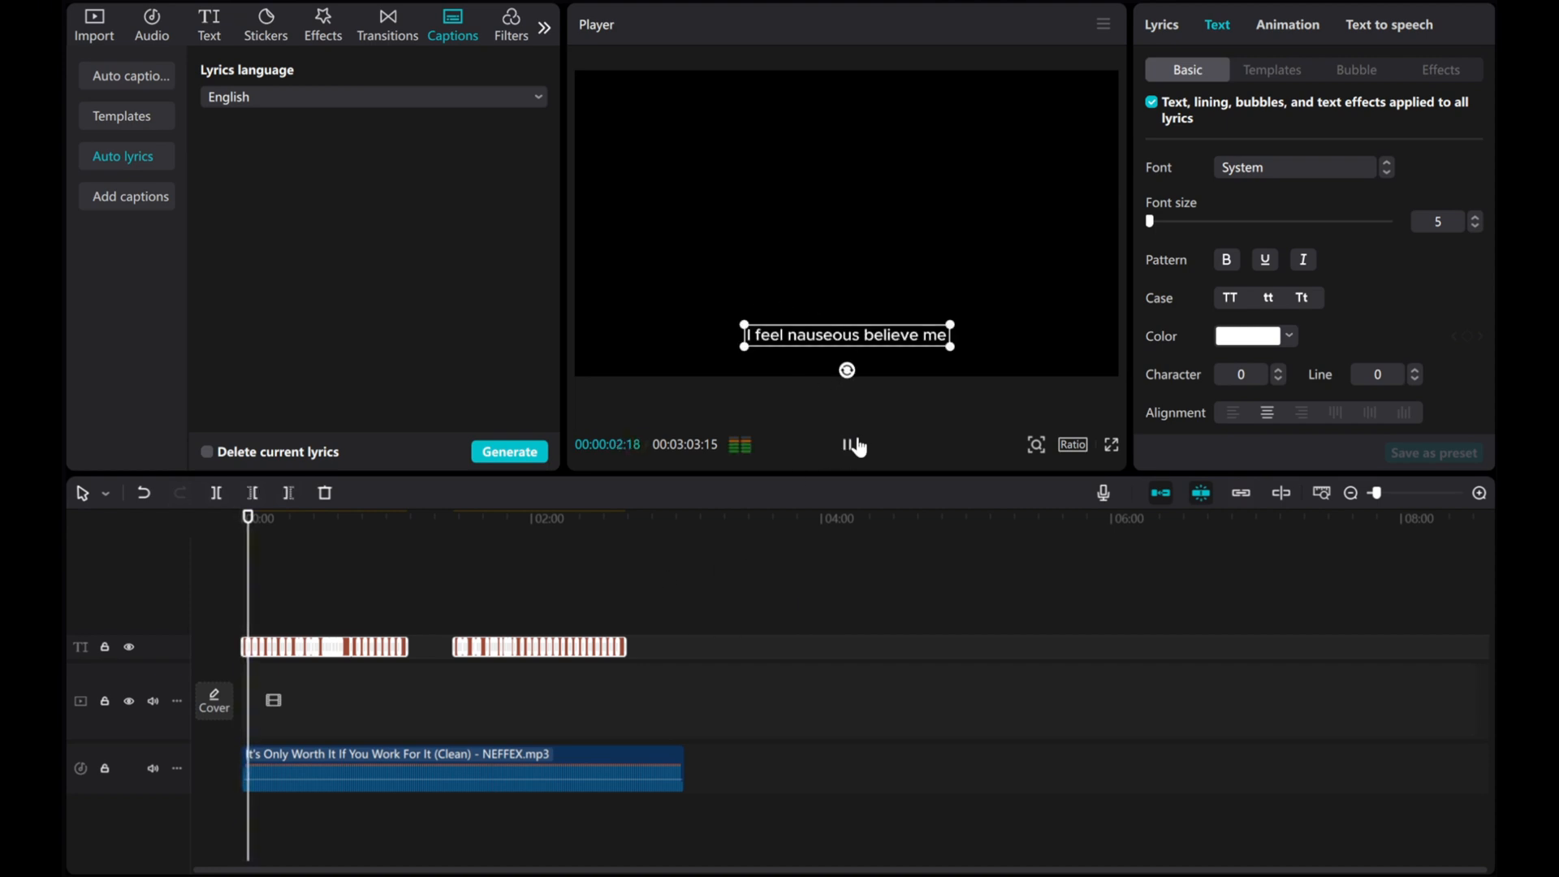
click(846, 445)
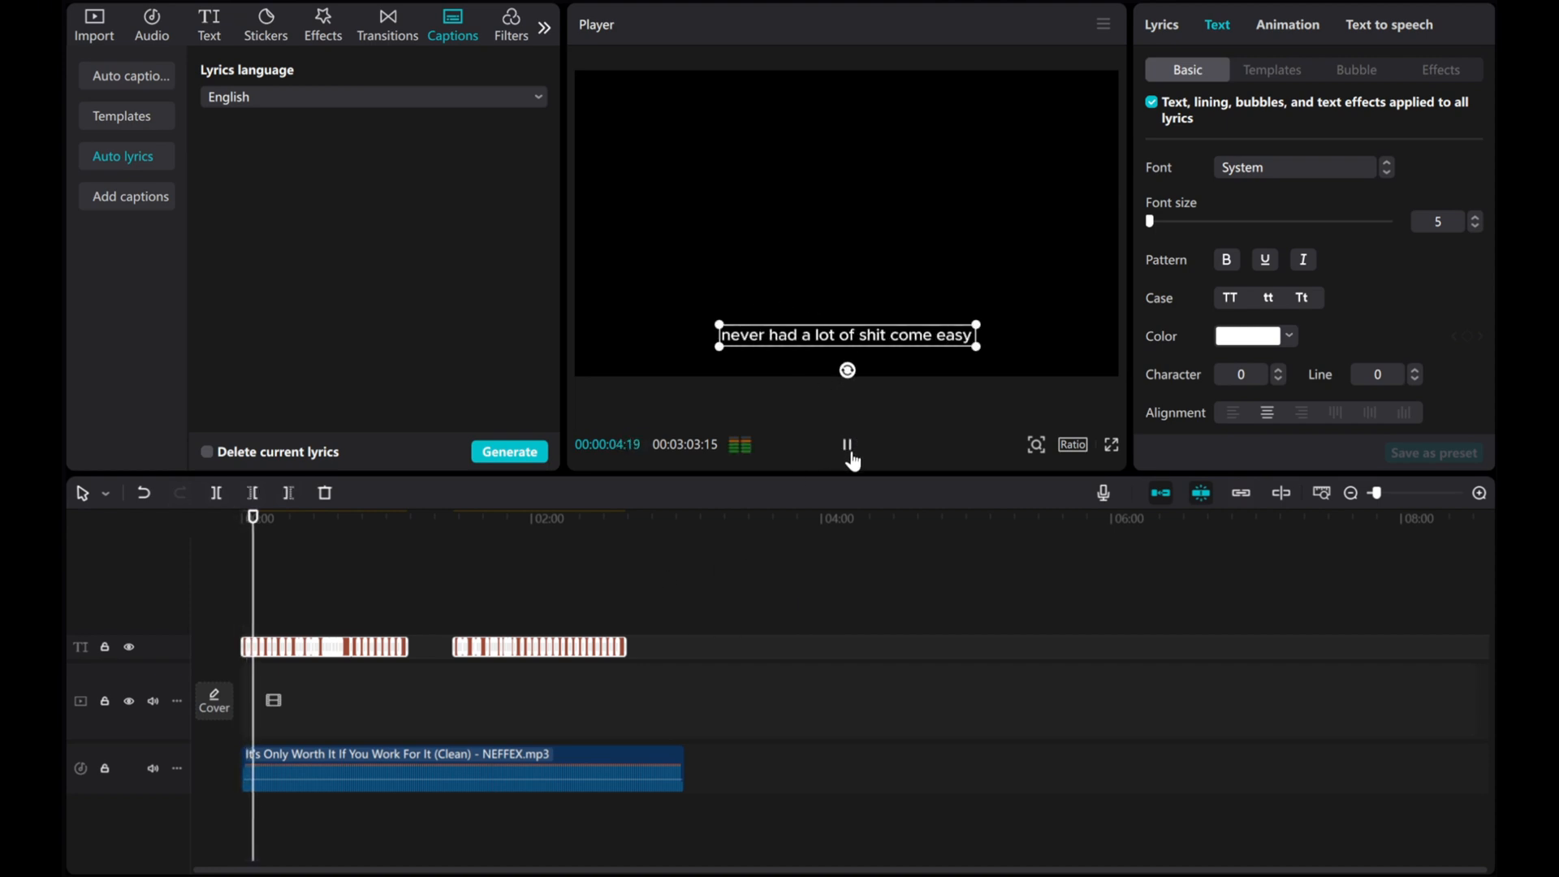
click(846, 446)
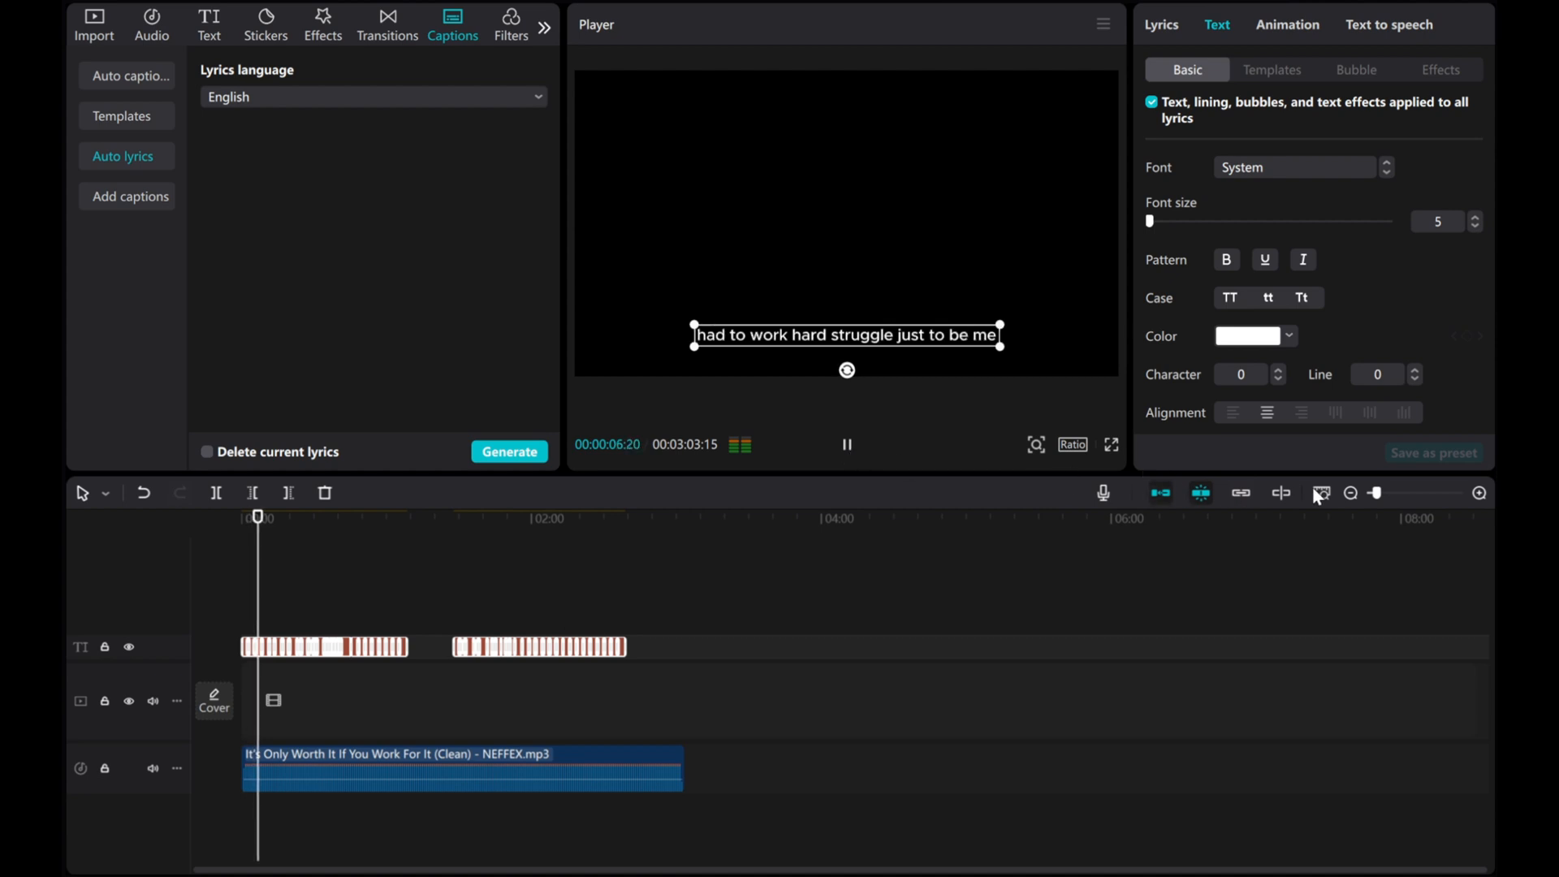
click(1479, 493)
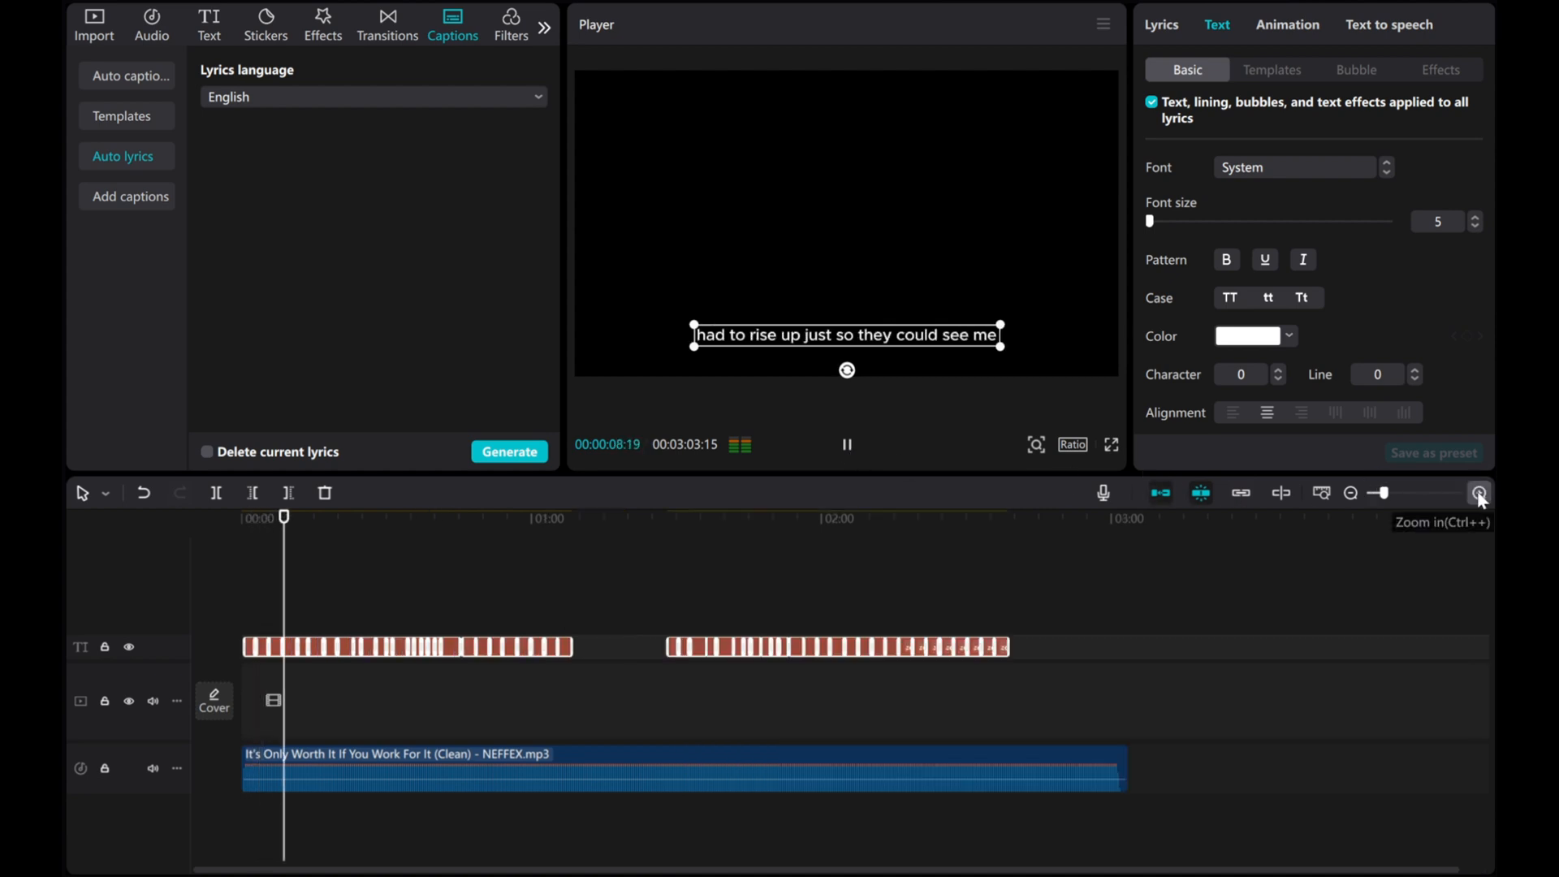
click(1478, 492)
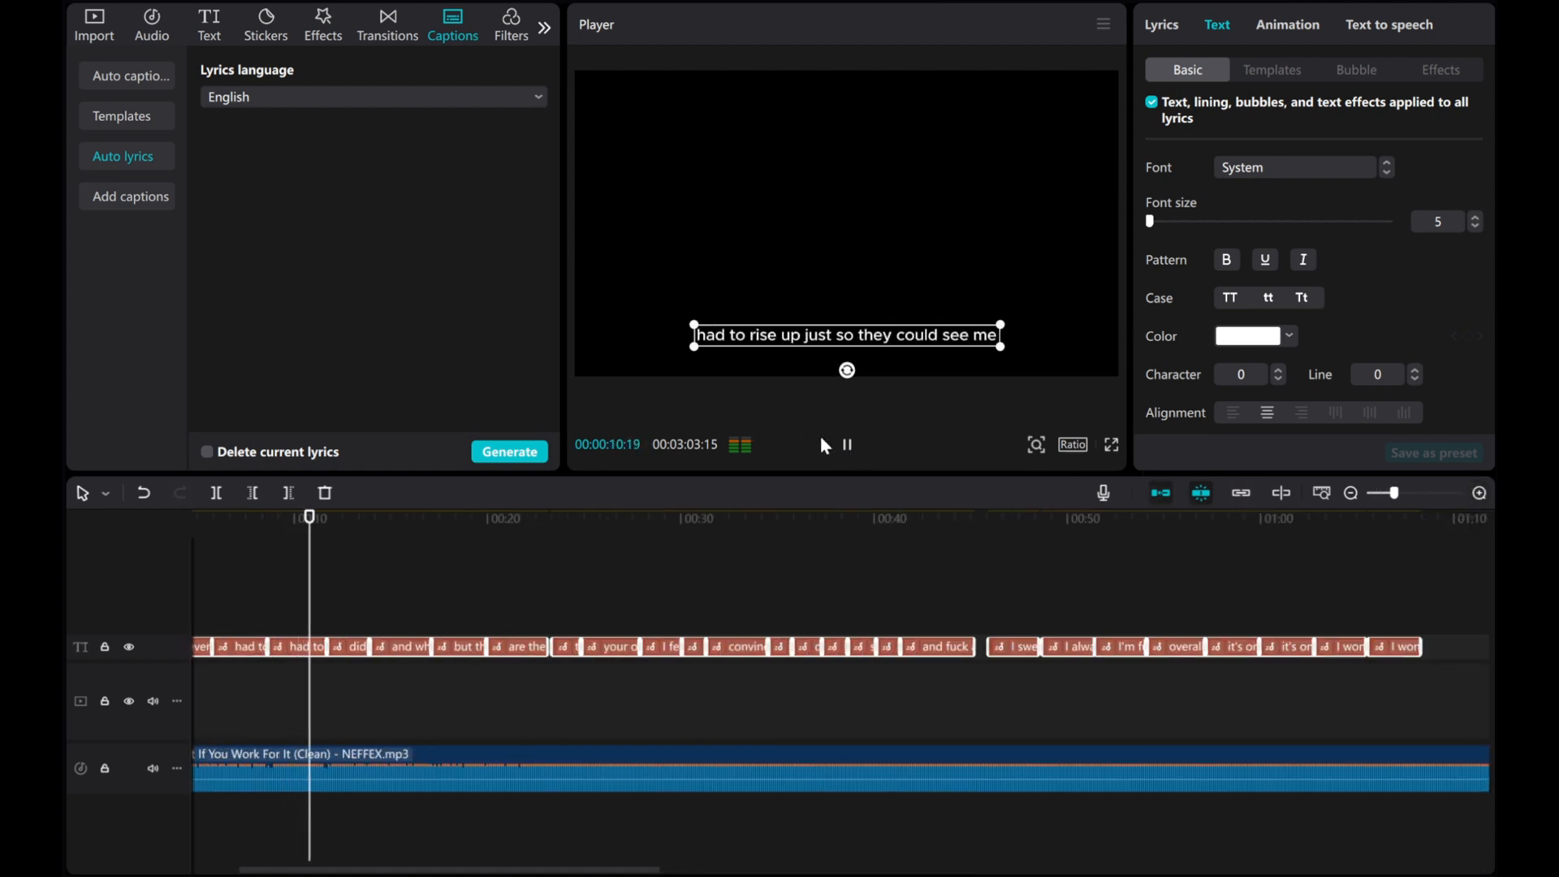
click(846, 445)
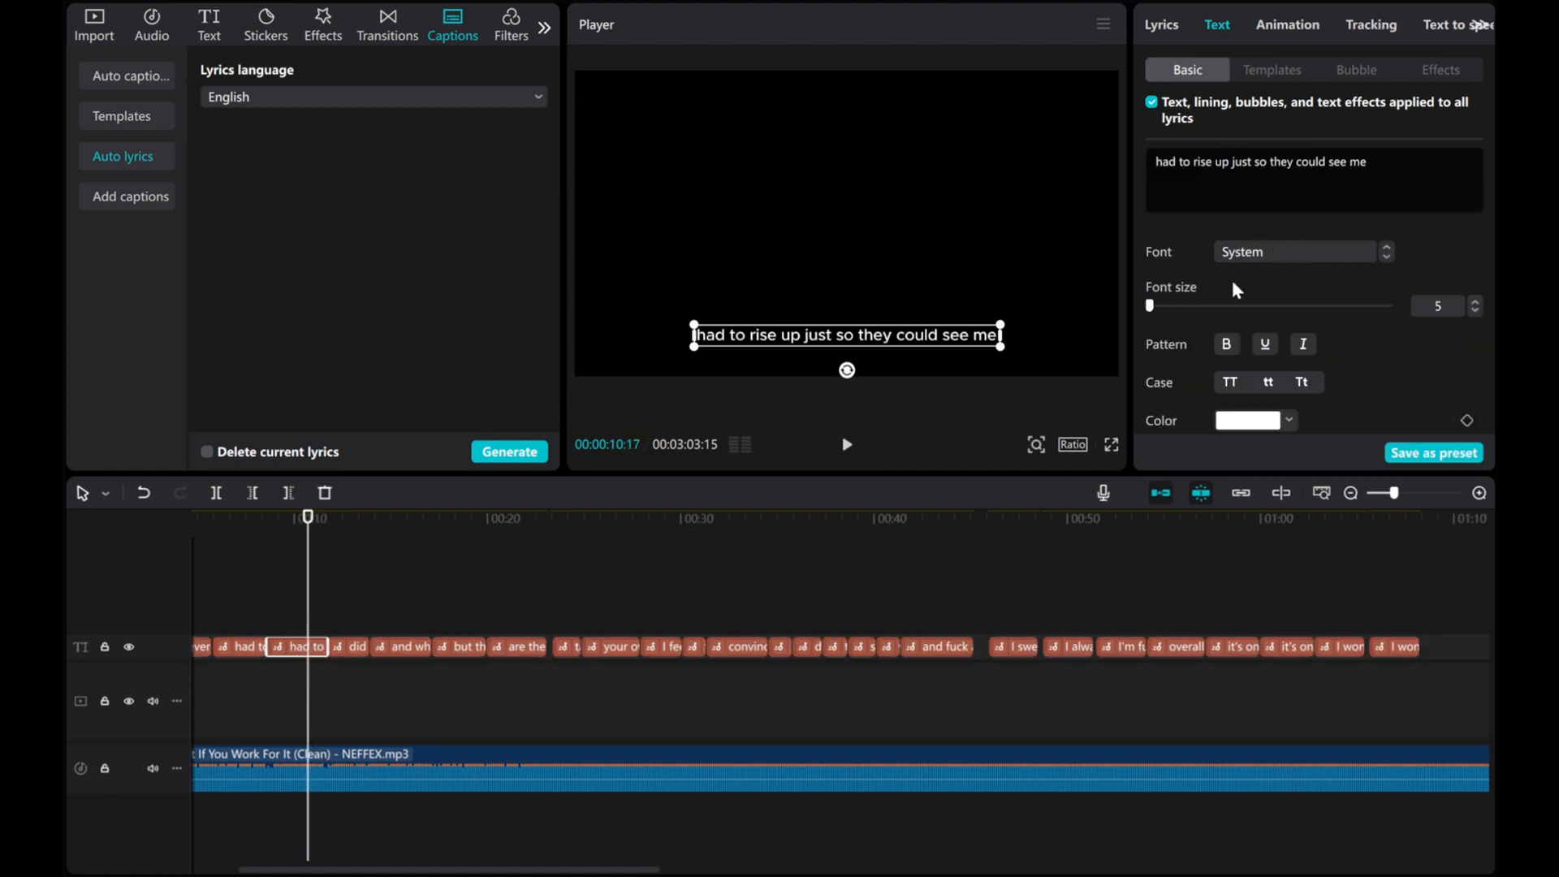
Step: Colour all lyric captions orange in Text > Basic
click(1288, 419)
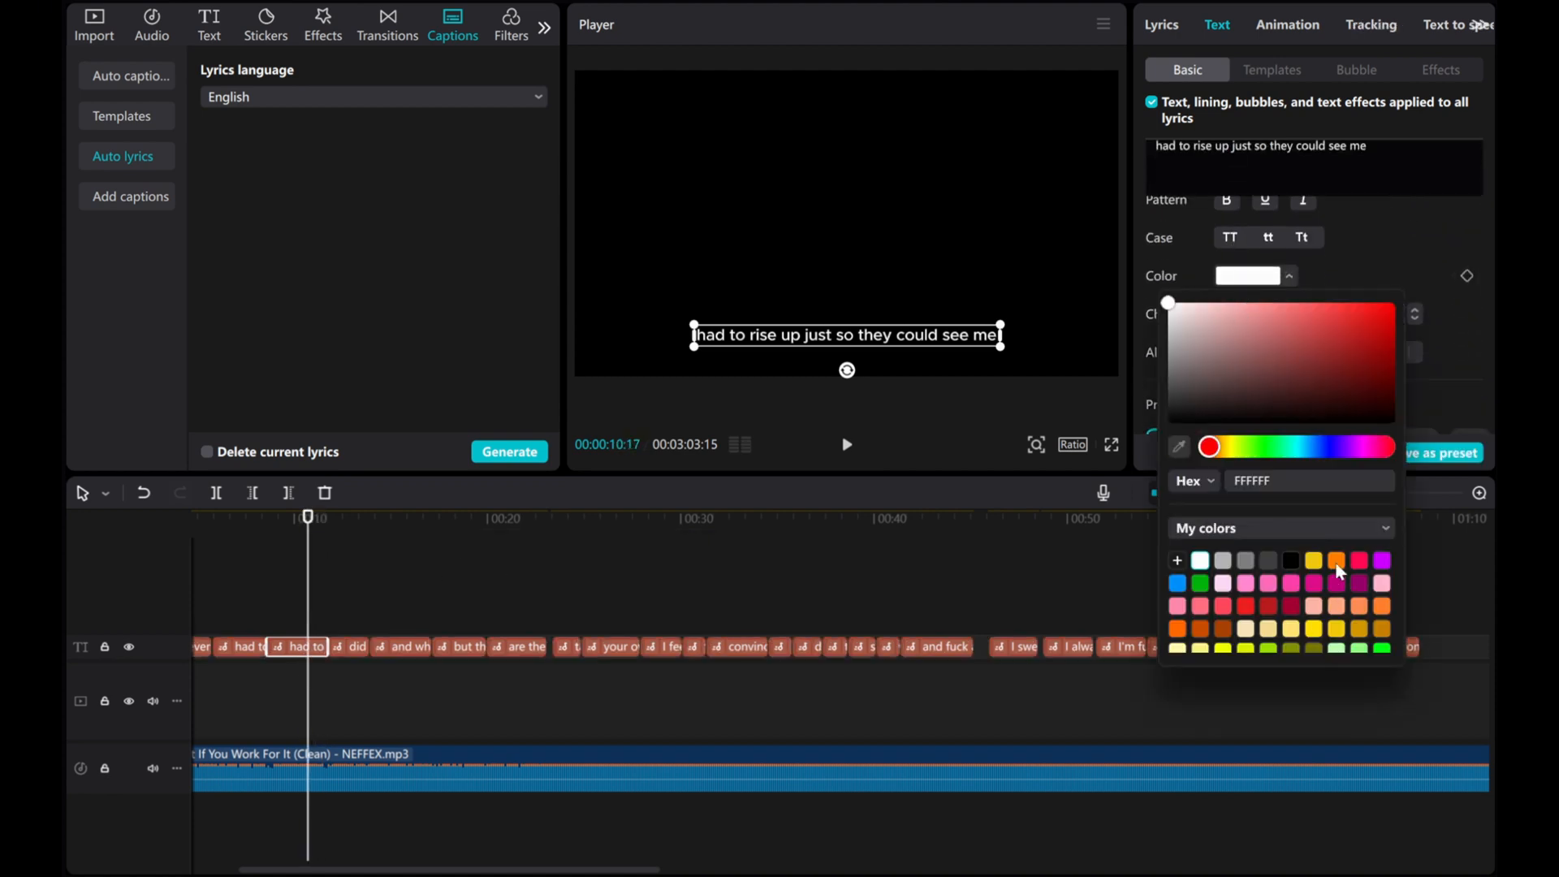
click(1335, 561)
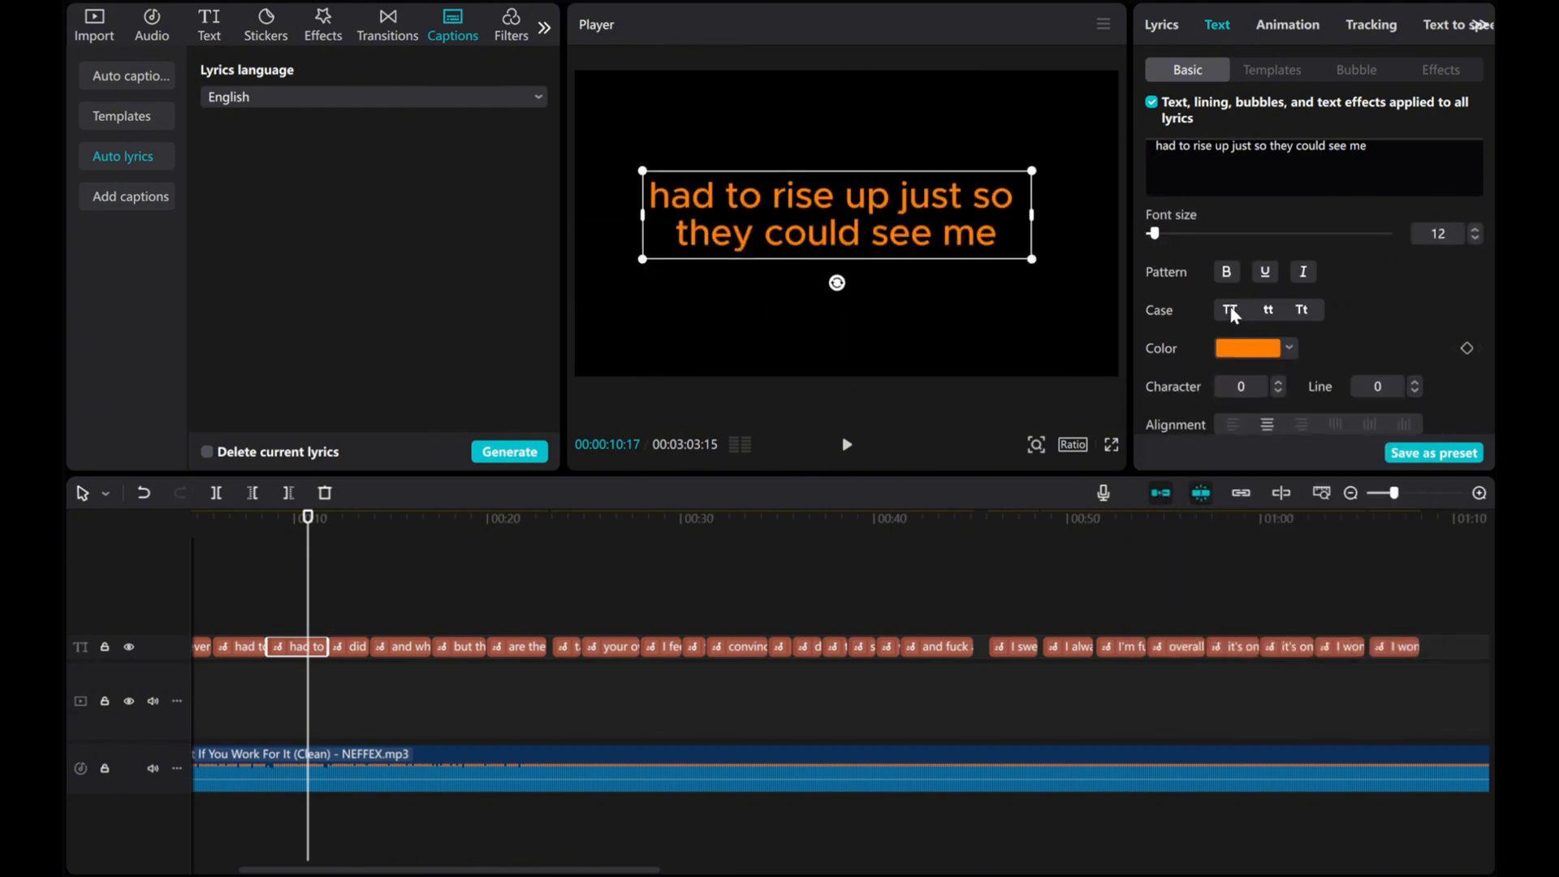
click(1230, 309)
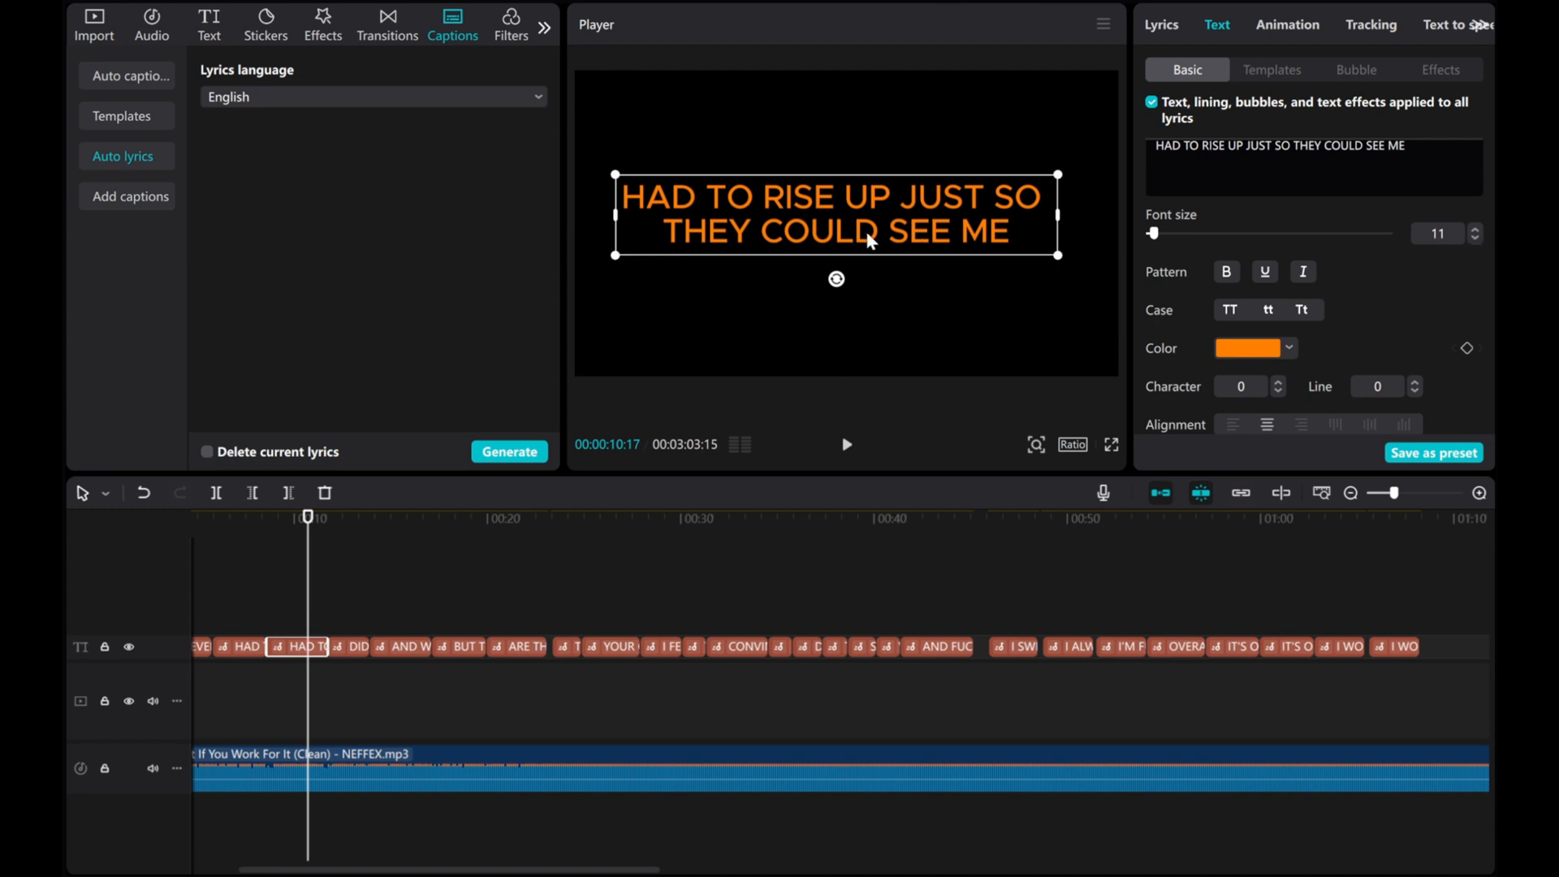
click(1477, 239)
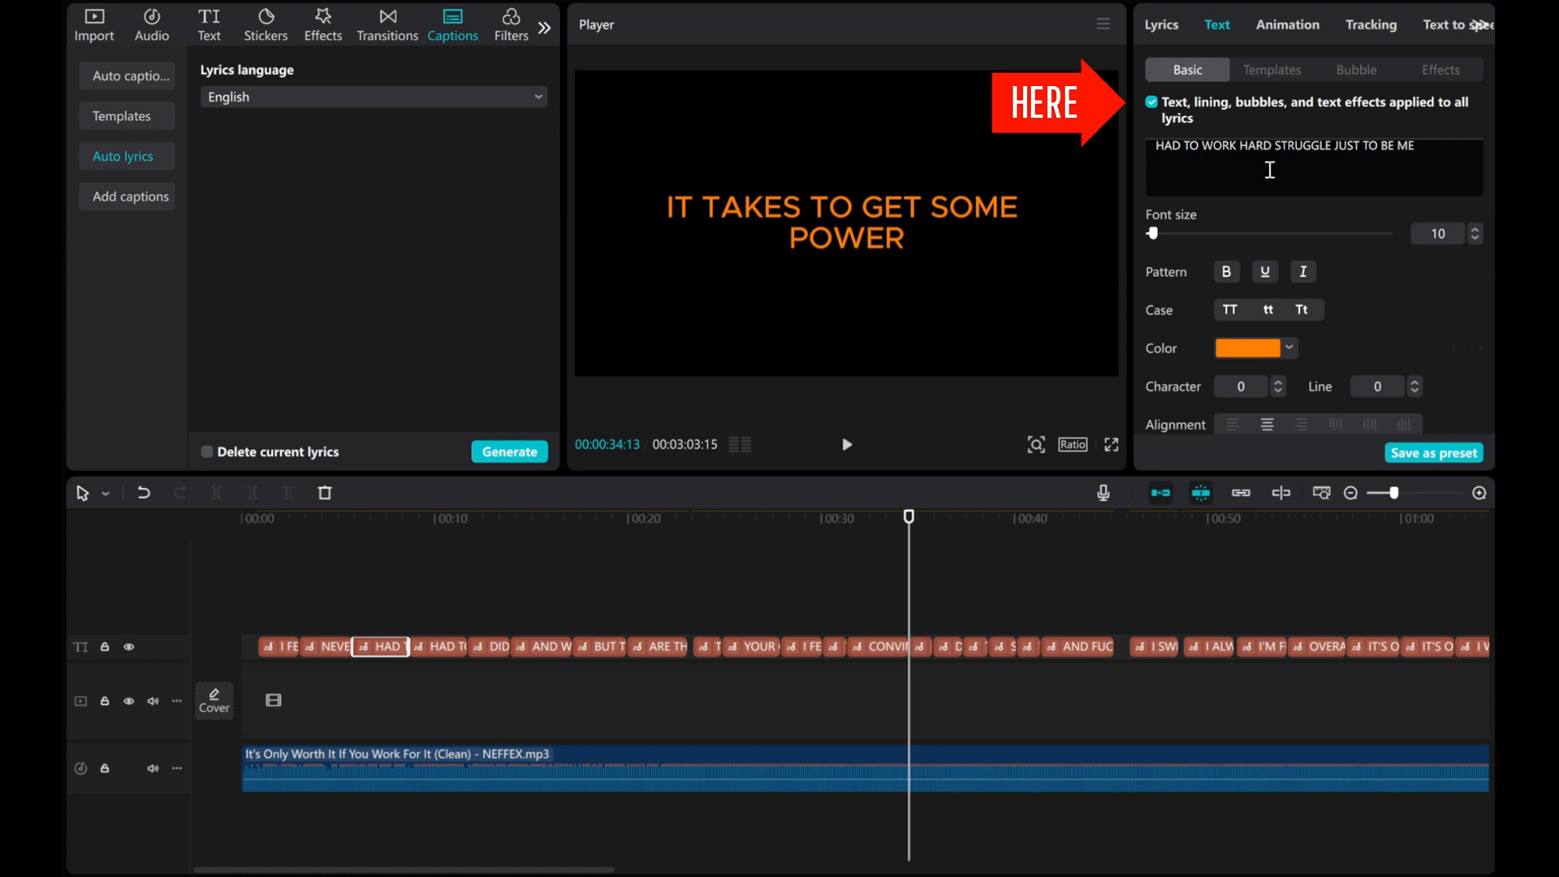
Step: Untick 'applied to all lyrics' and colour the CONVINCINGLY UNWILLING... line green on its own
click(880, 647)
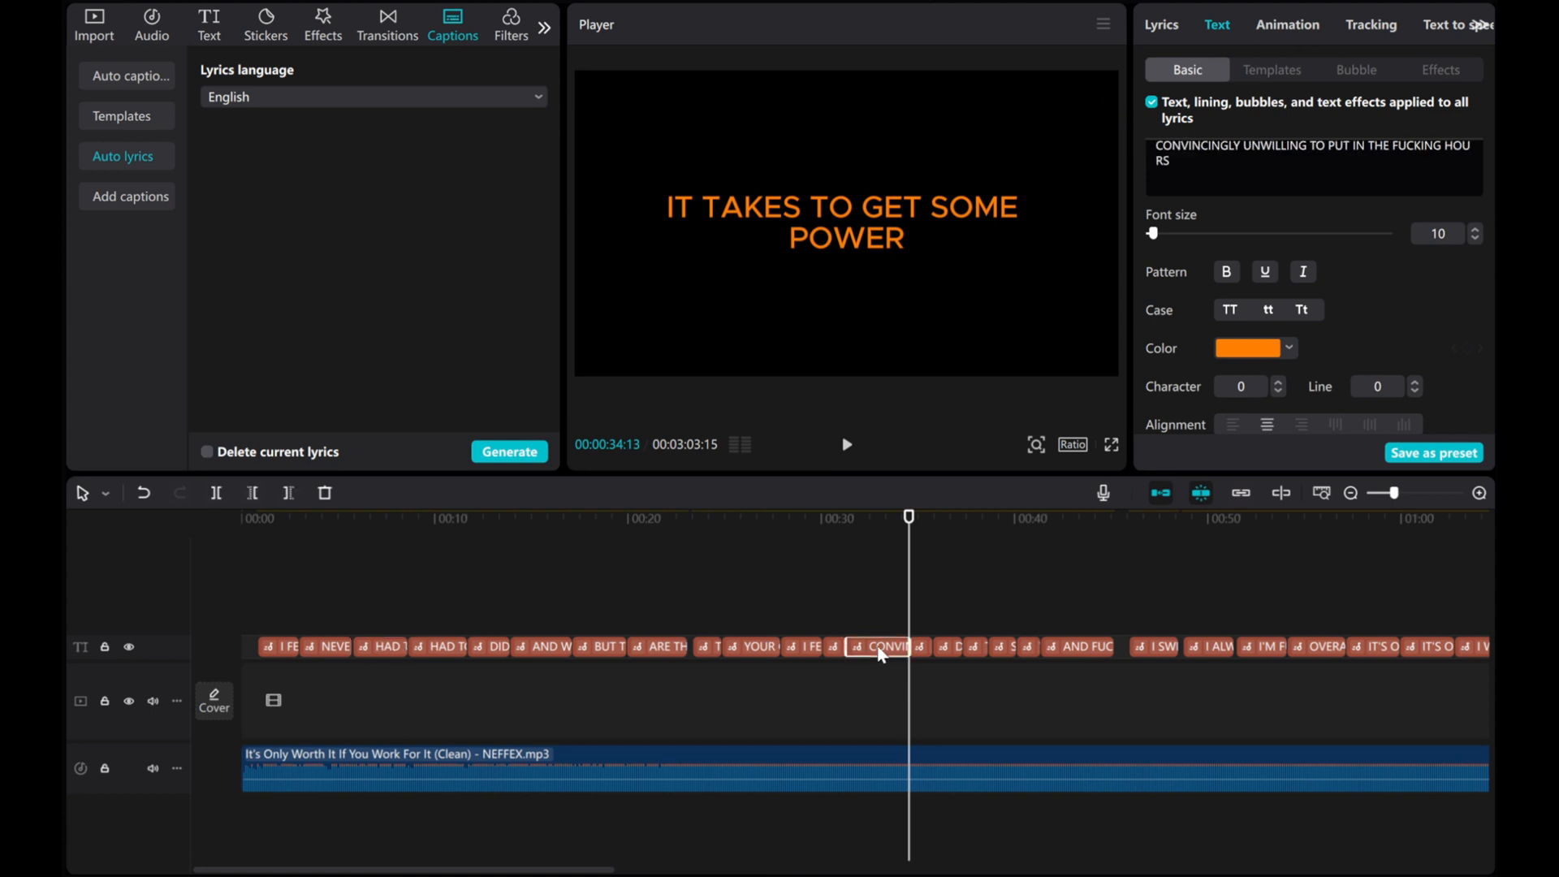
click(879, 647)
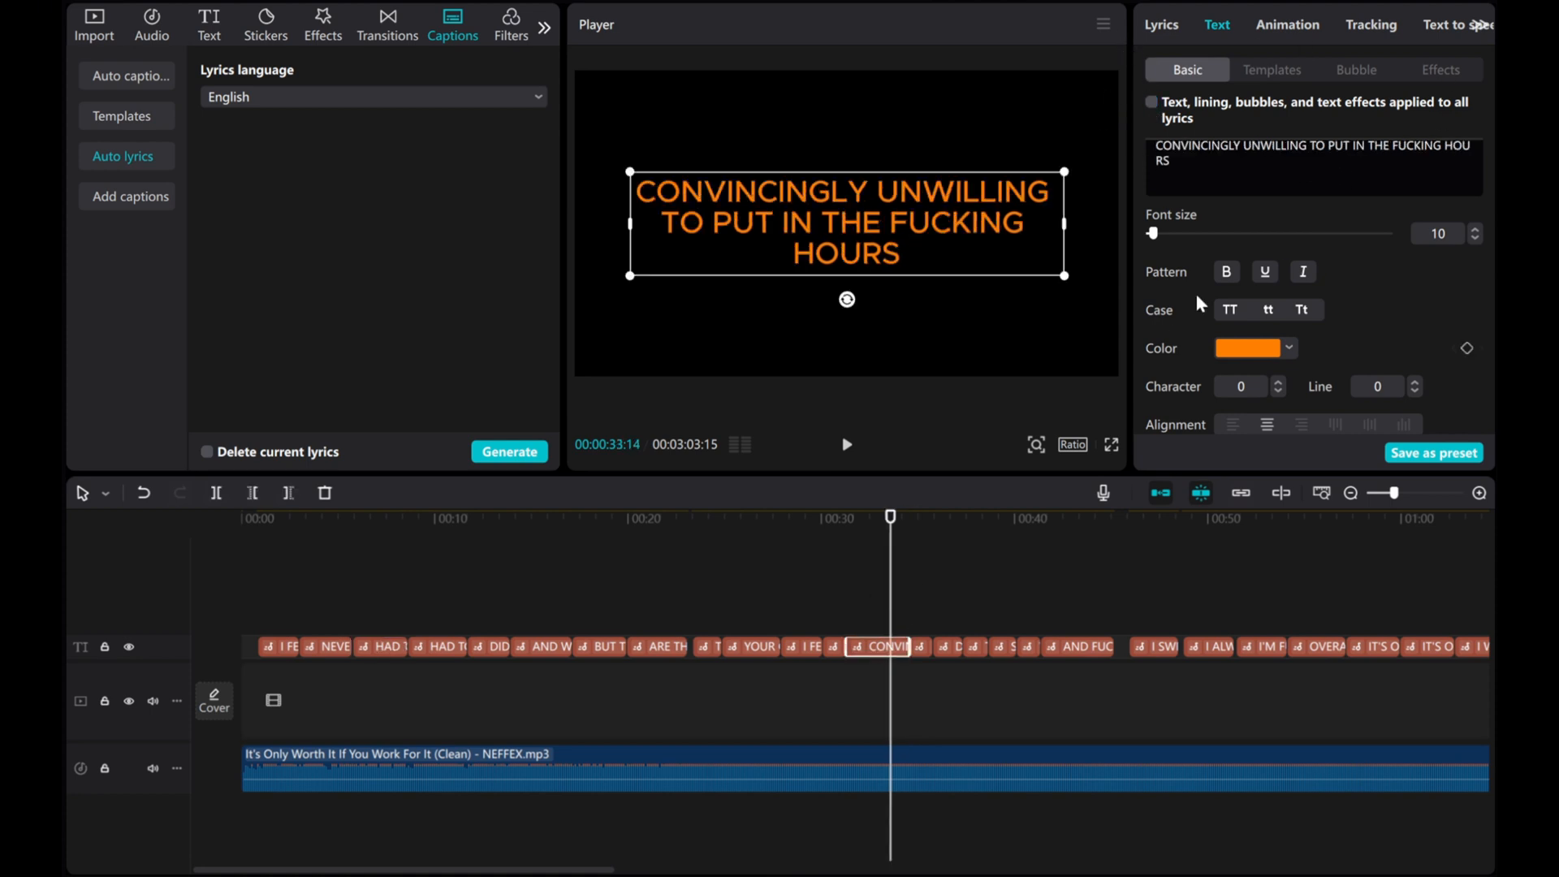
click(1286, 348)
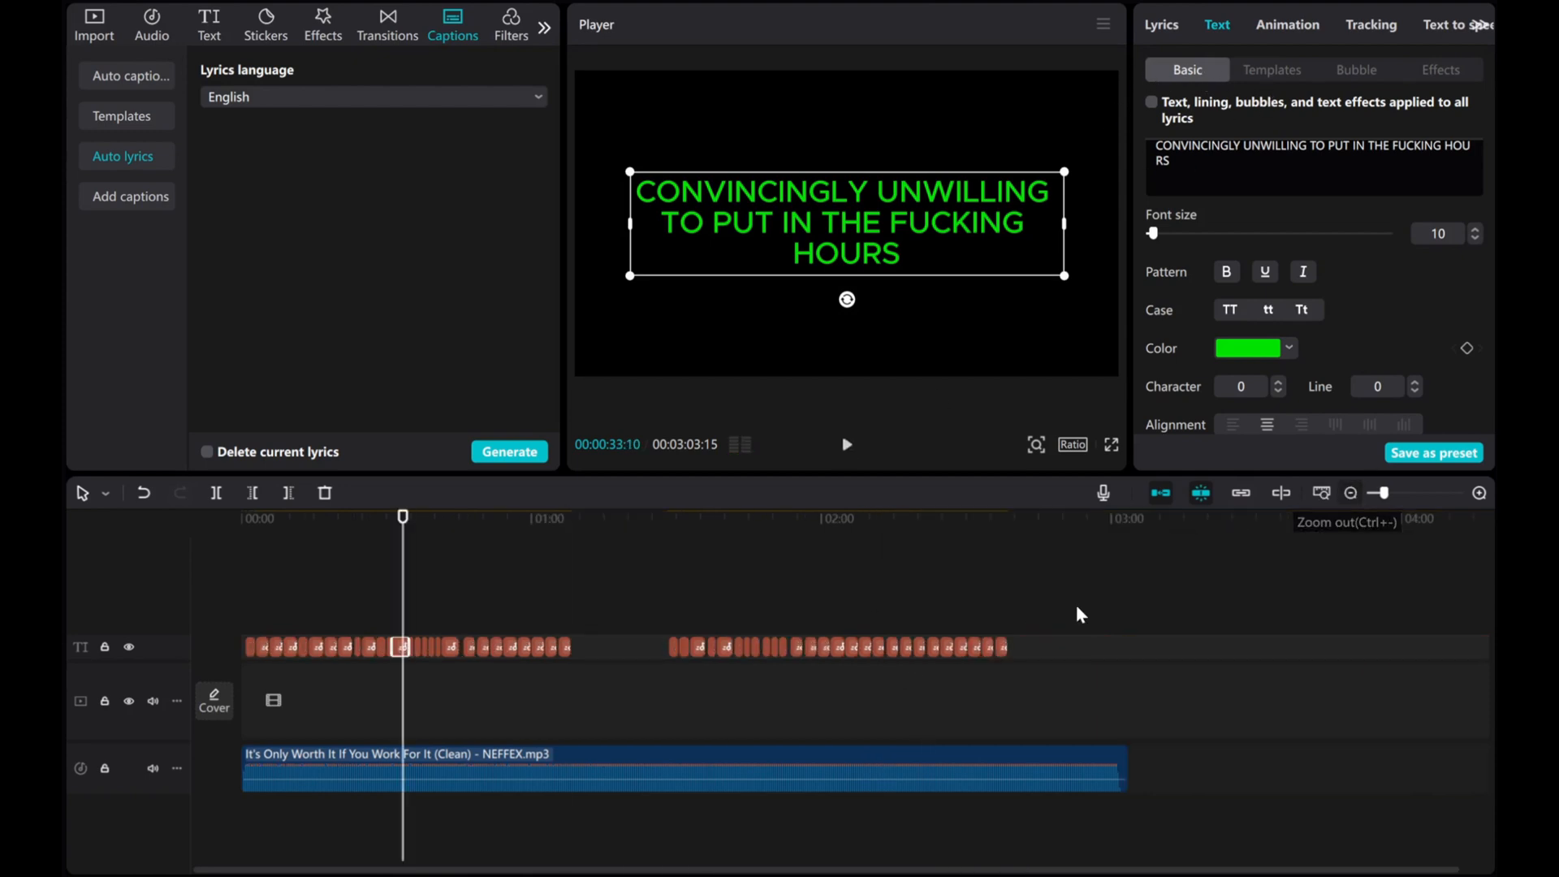
Step: Apply the bold green text template to all lyrics and play back to check the captions
click(1270, 70)
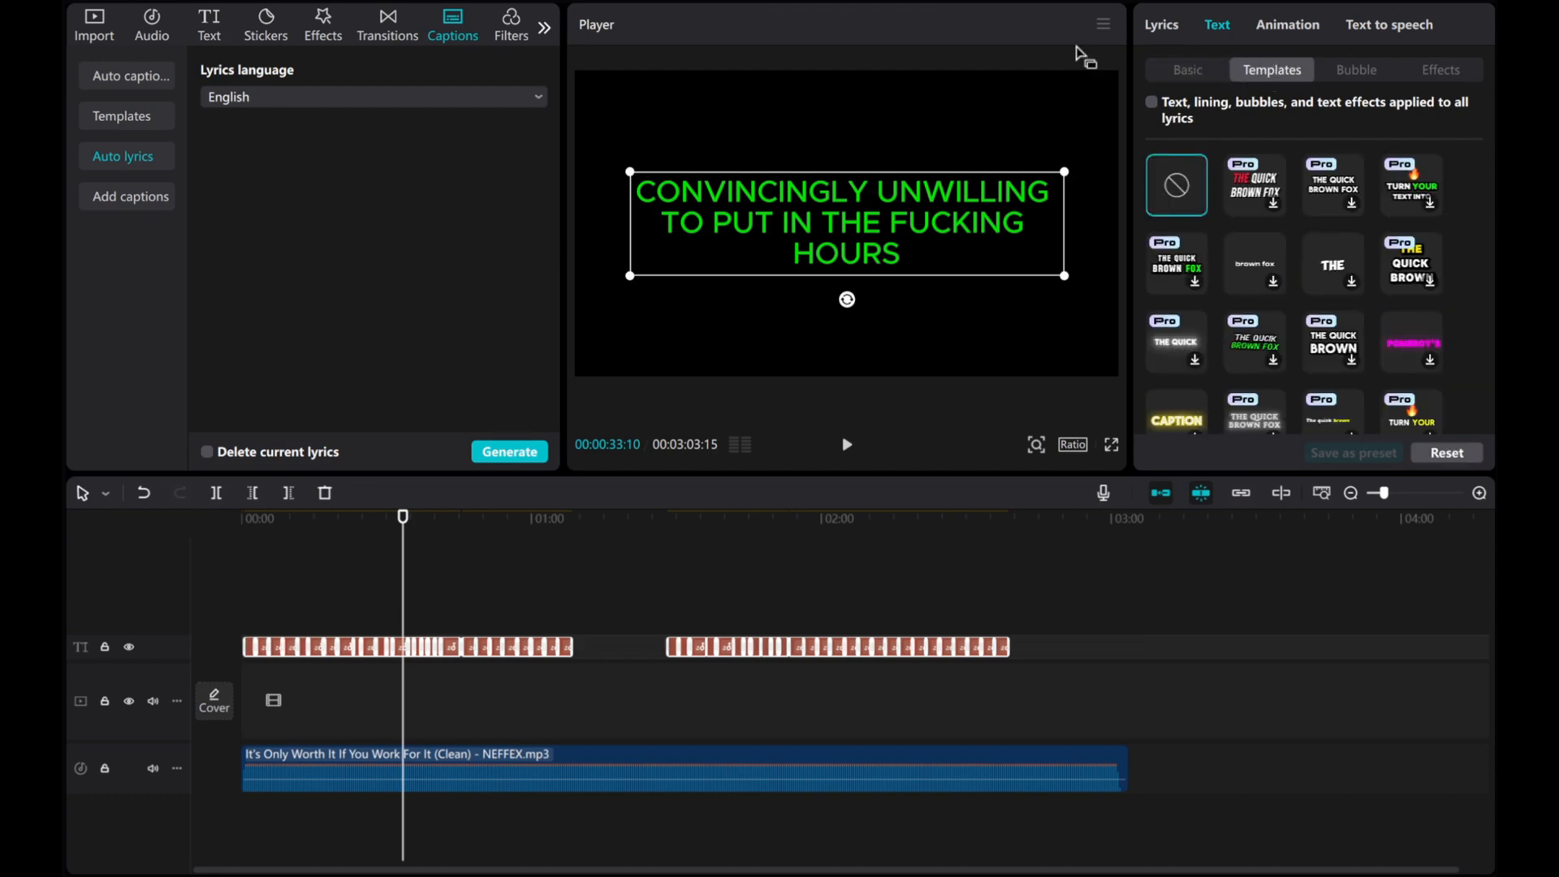
mouse_move(1478, 493)
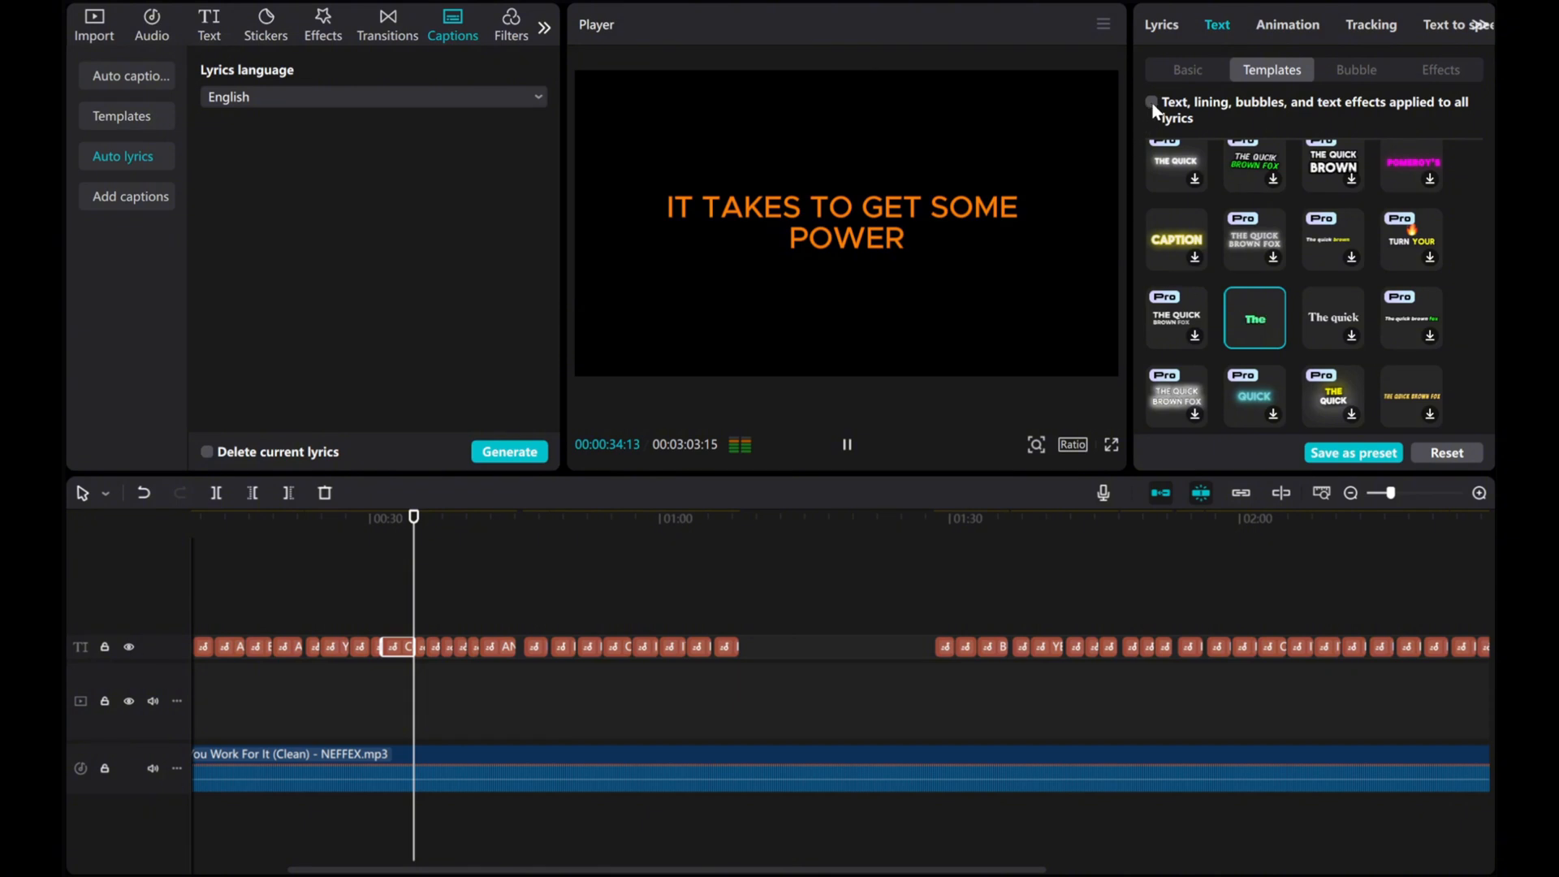
click(1152, 103)
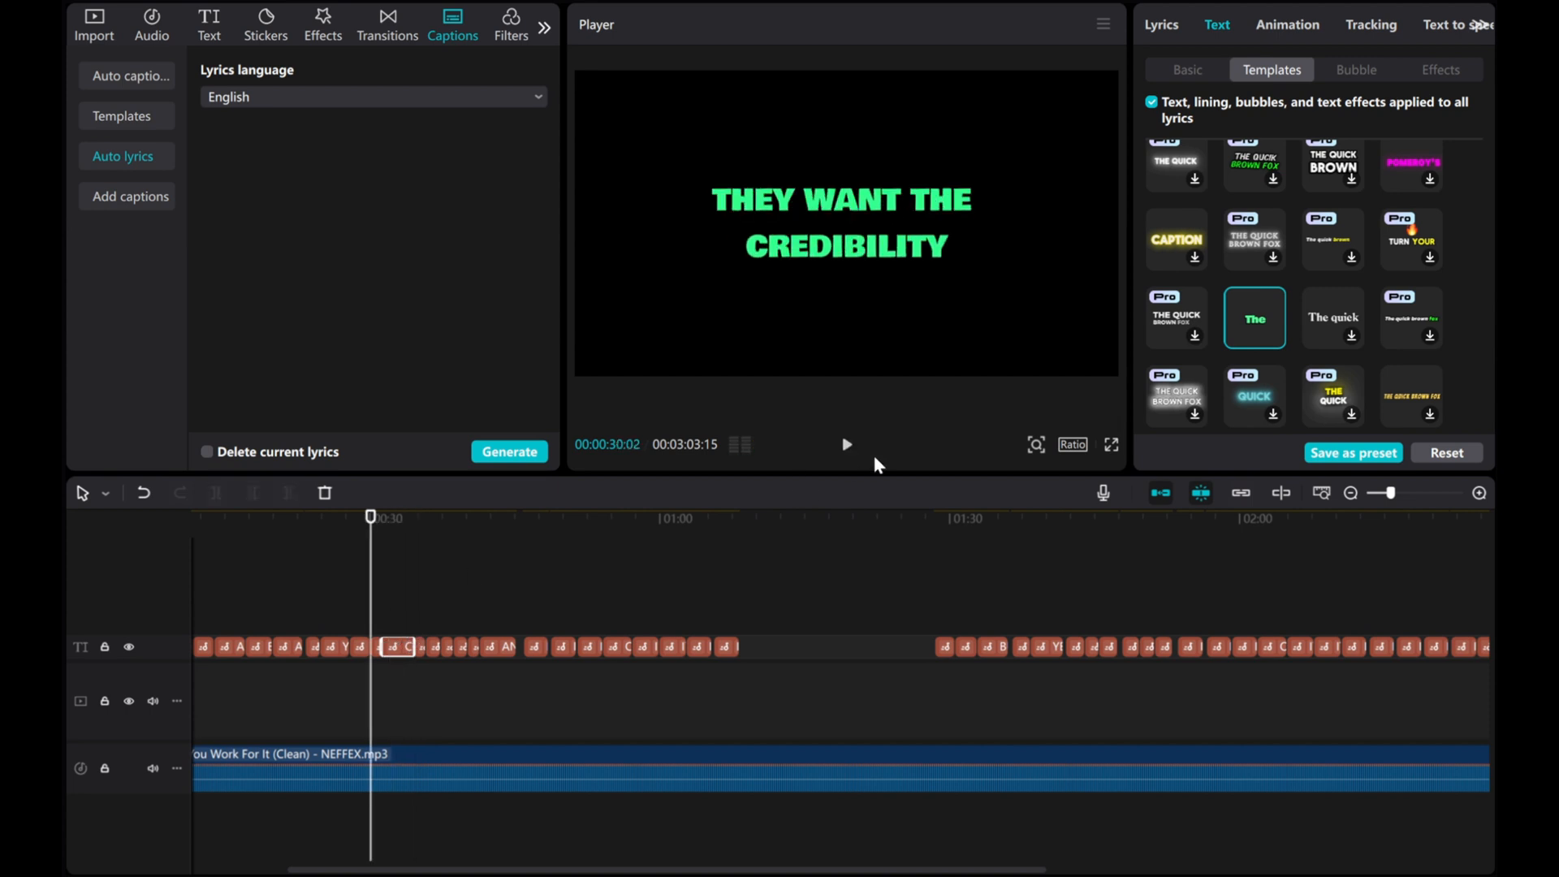
click(846, 445)
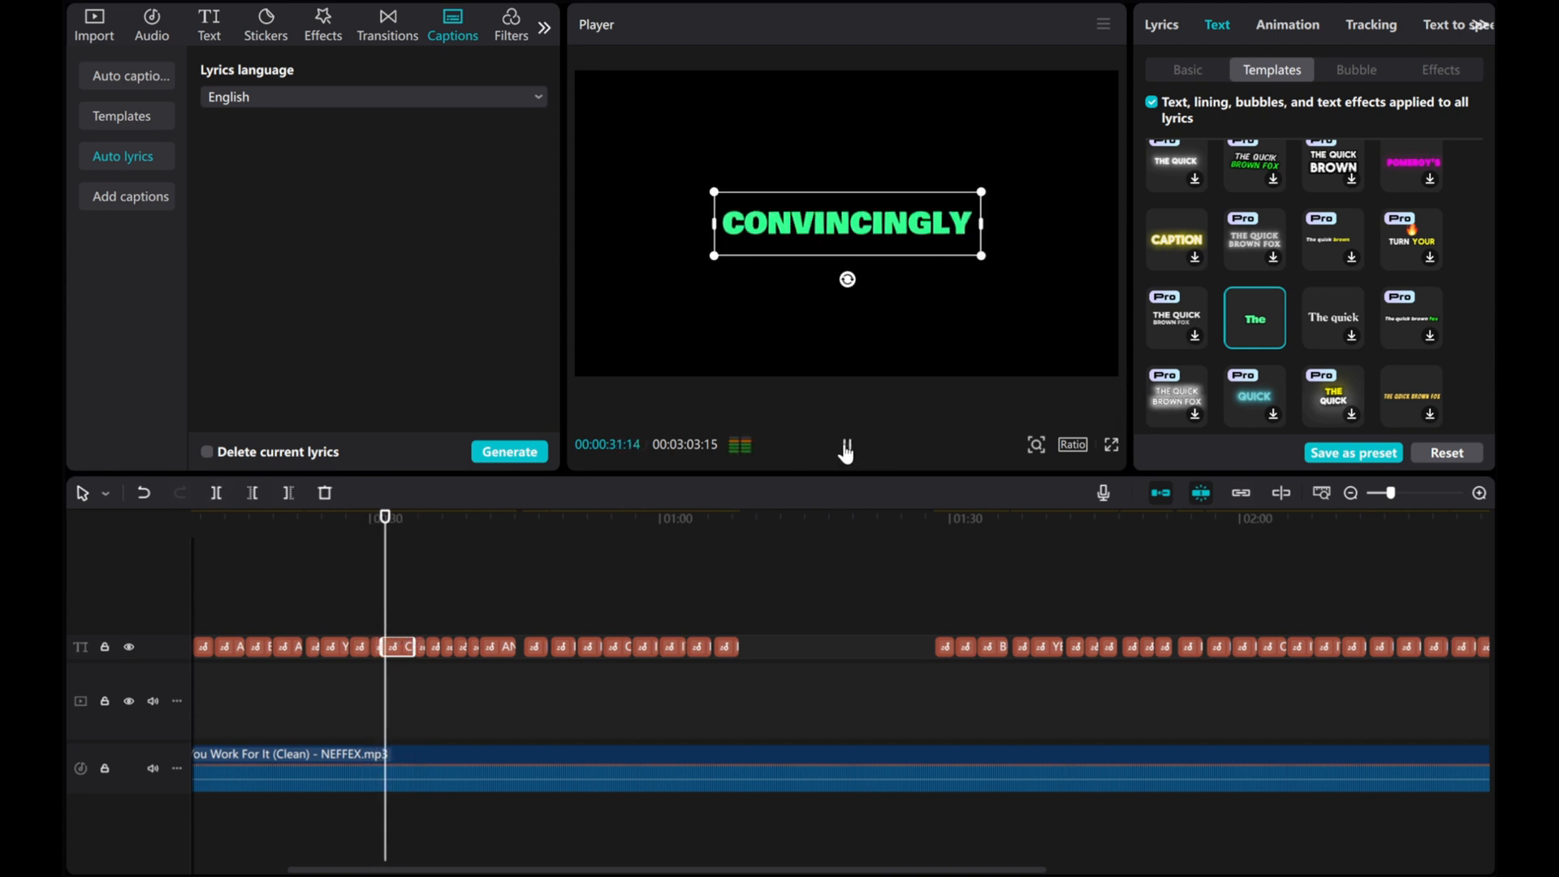
click(845, 450)
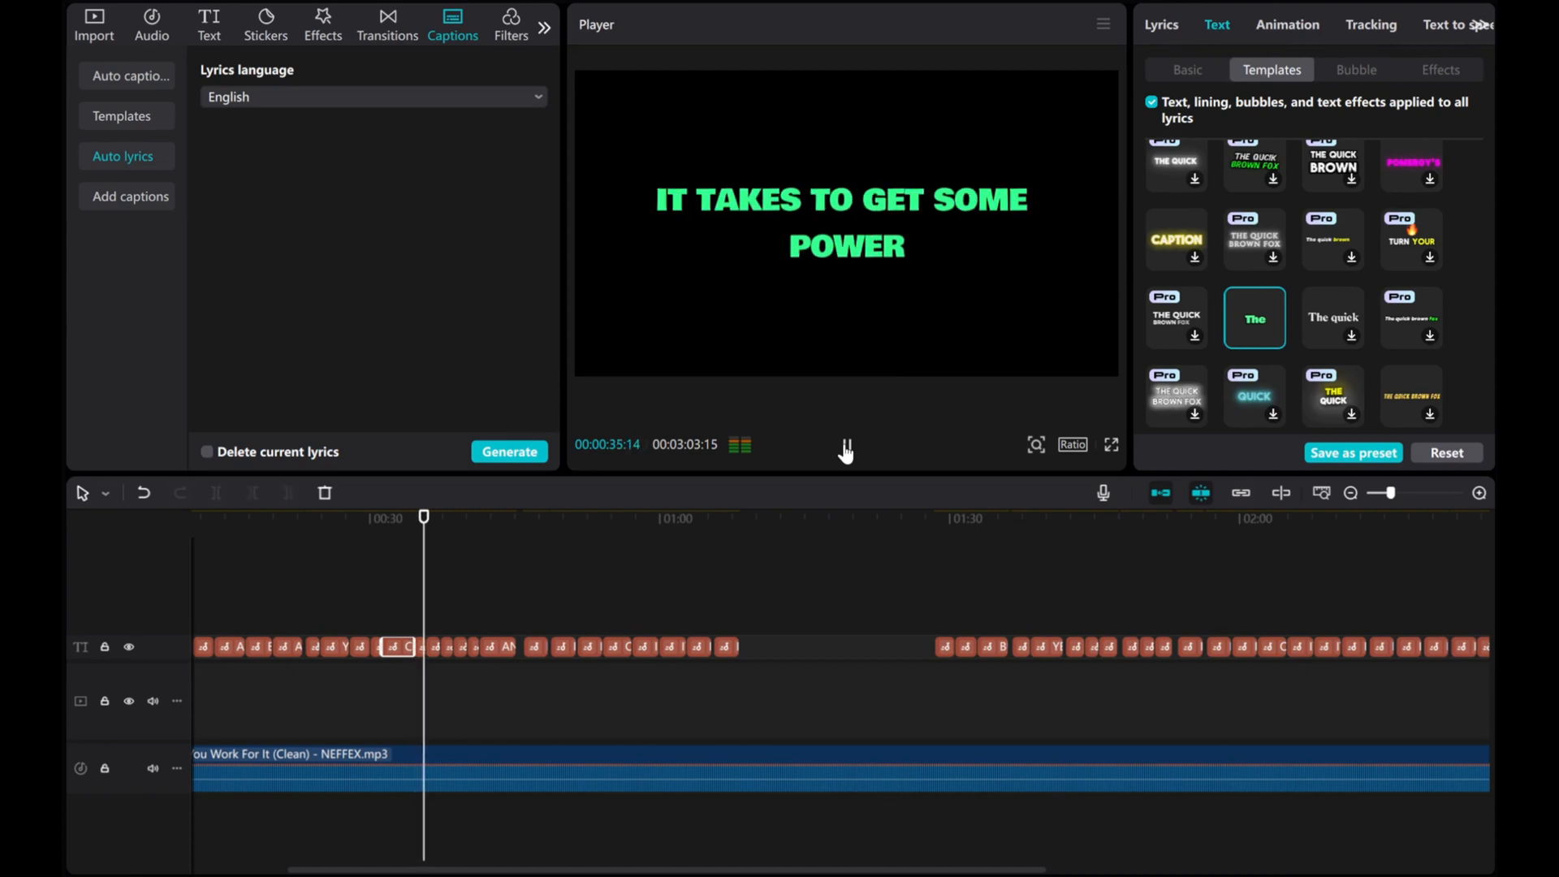
click(845, 449)
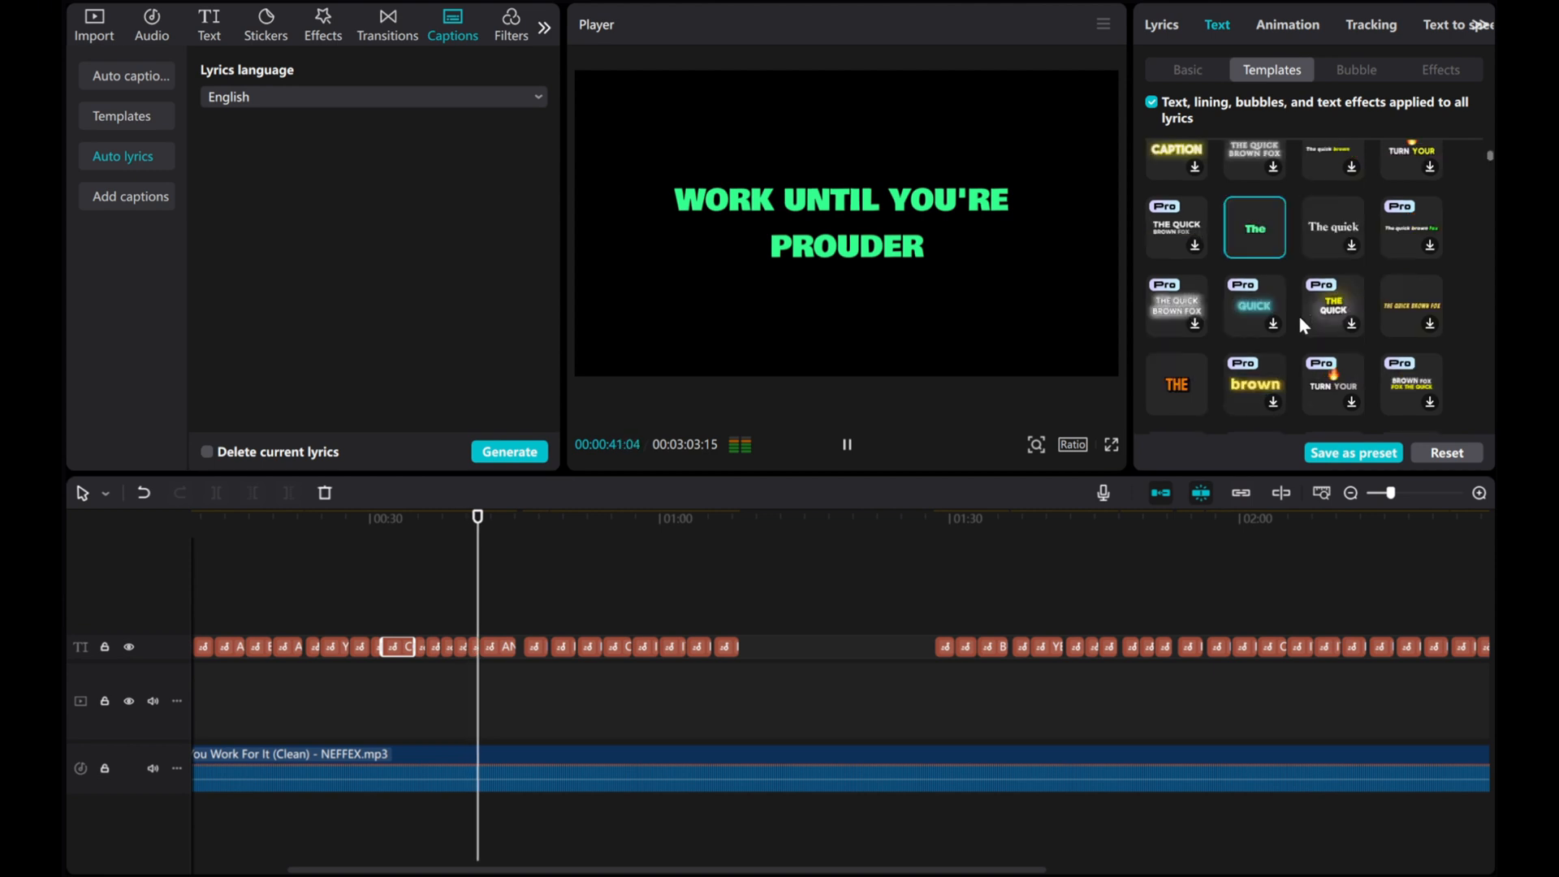
scroll(down, 3)
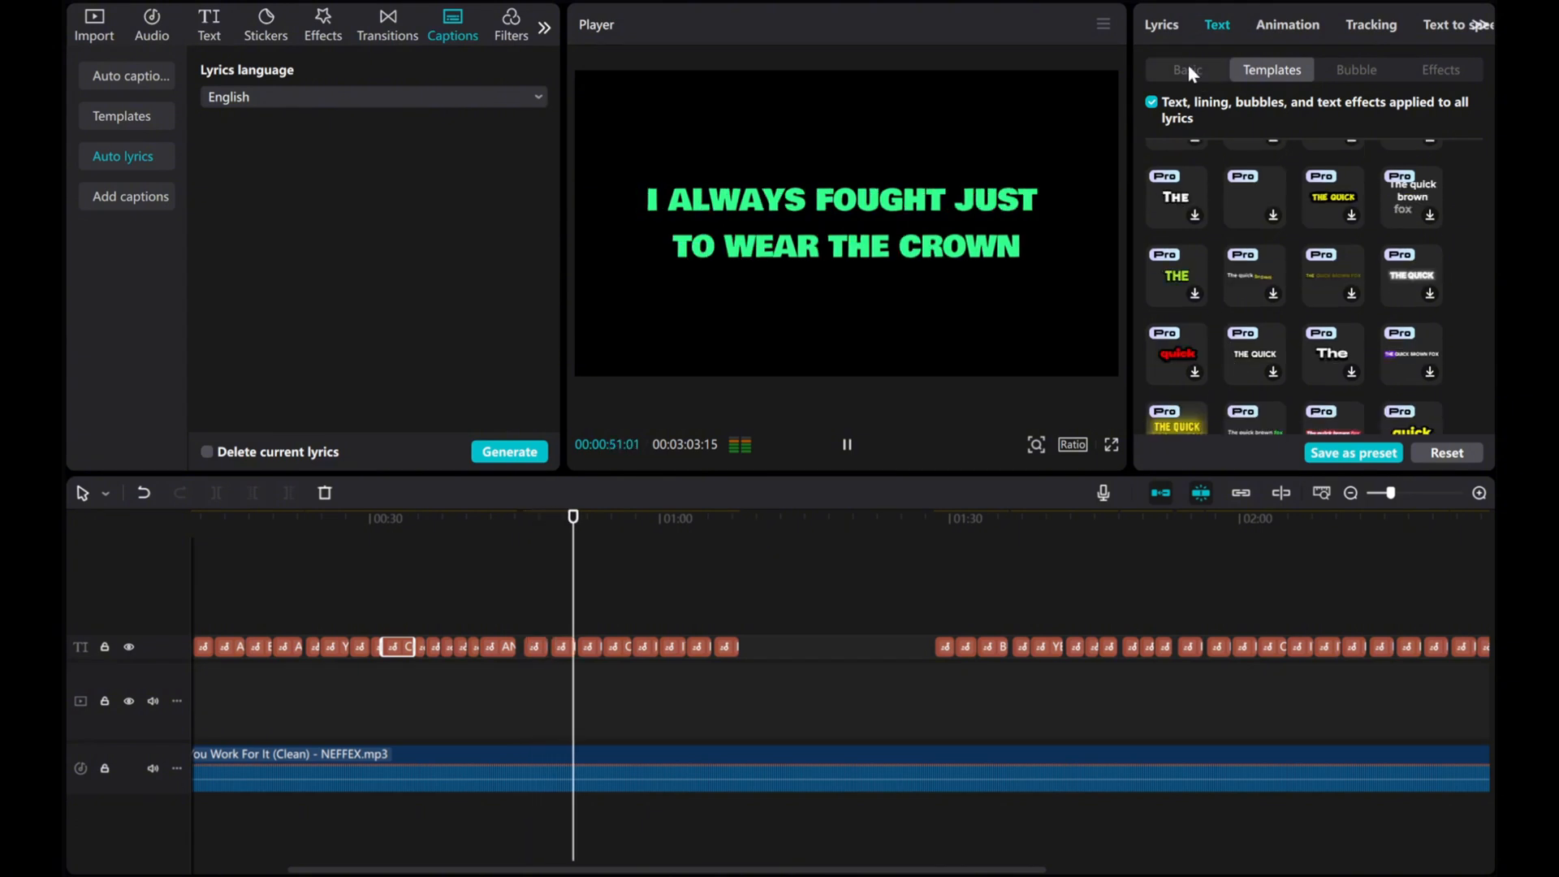
Step: Show the Lyrics list and jump to line 26, I WON'T STOP TILL THEY HEAR ME NOW
click(1186, 69)
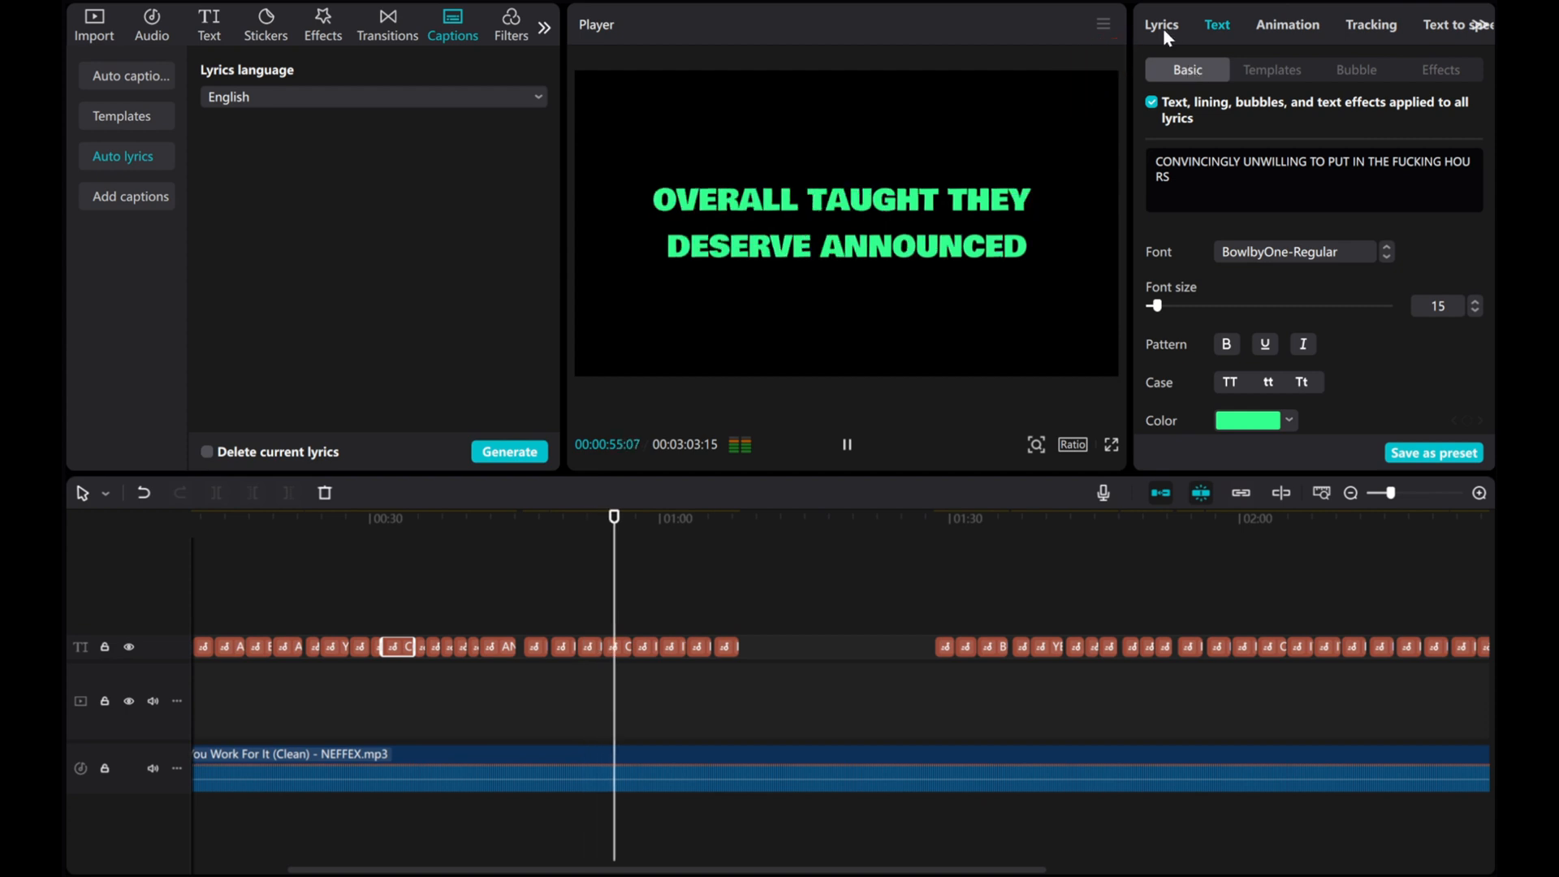
click(1160, 24)
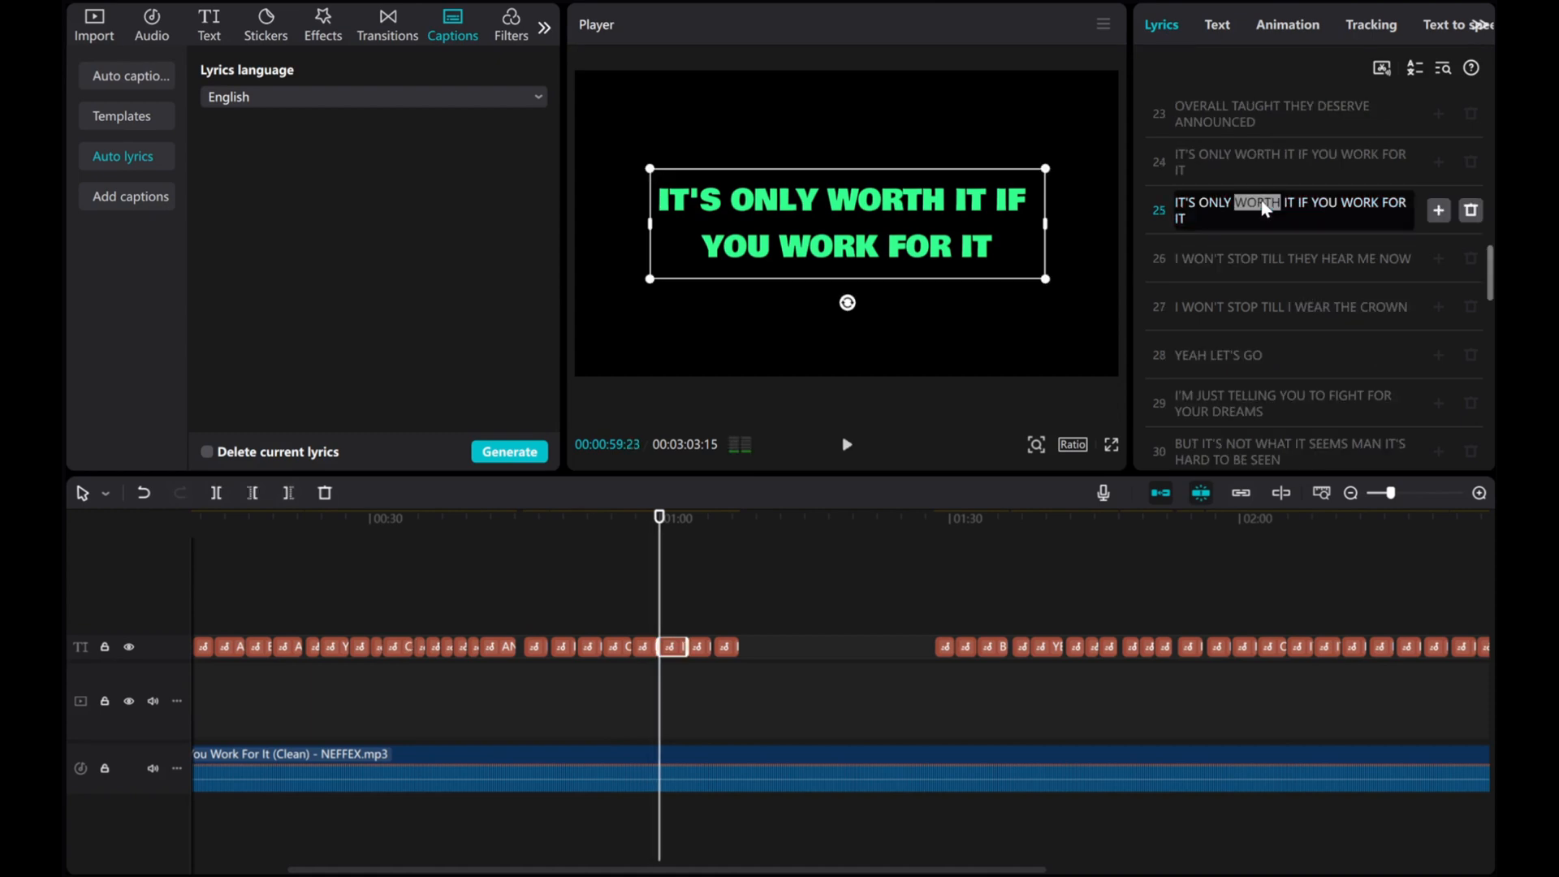
click(1293, 259)
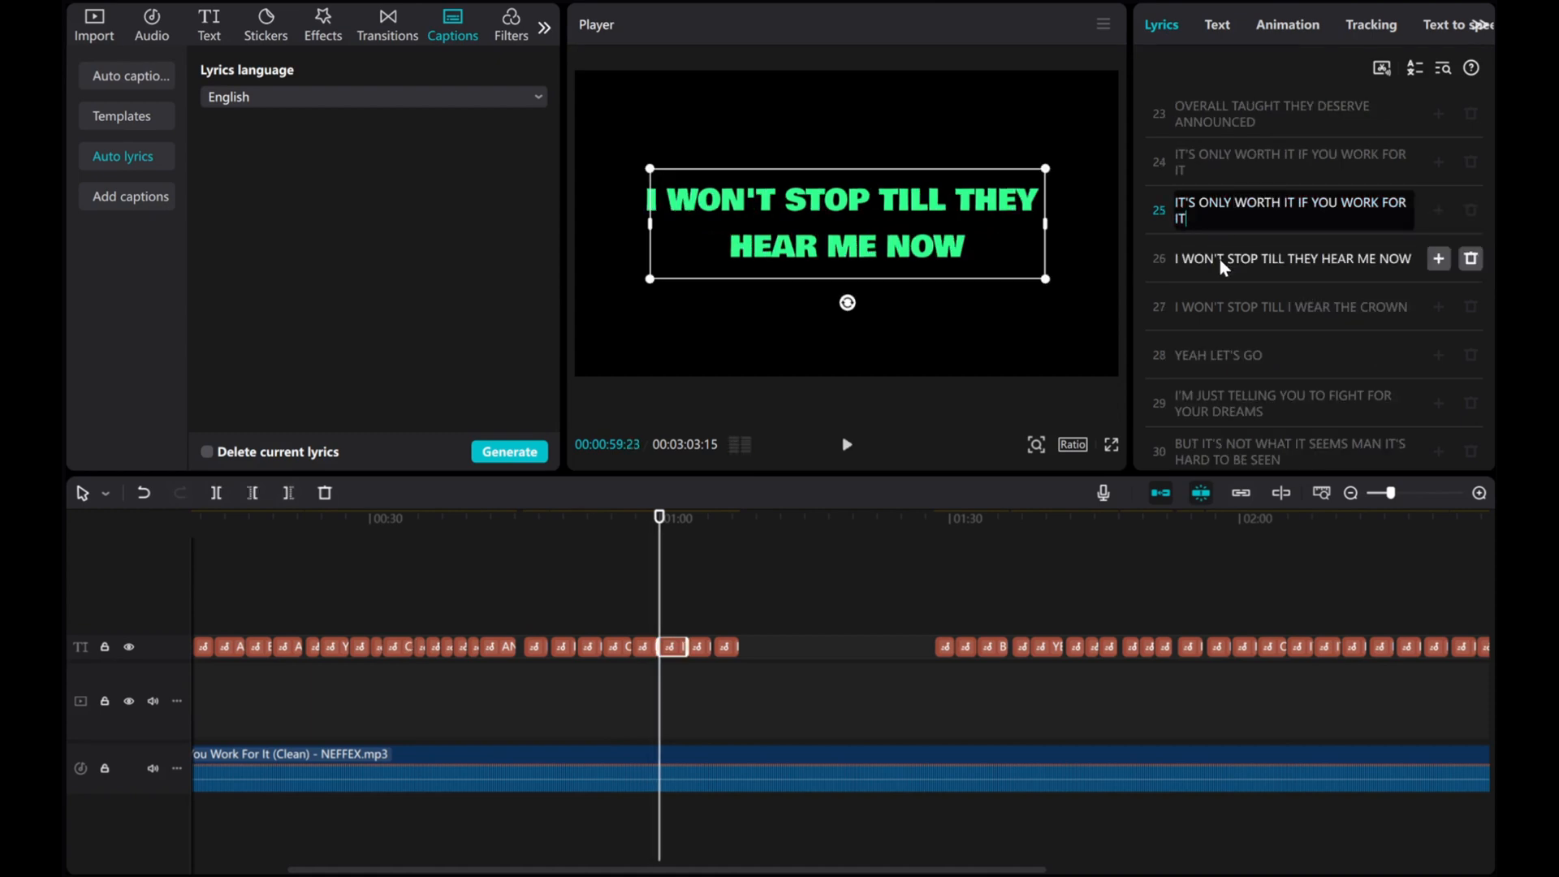
click(1293, 258)
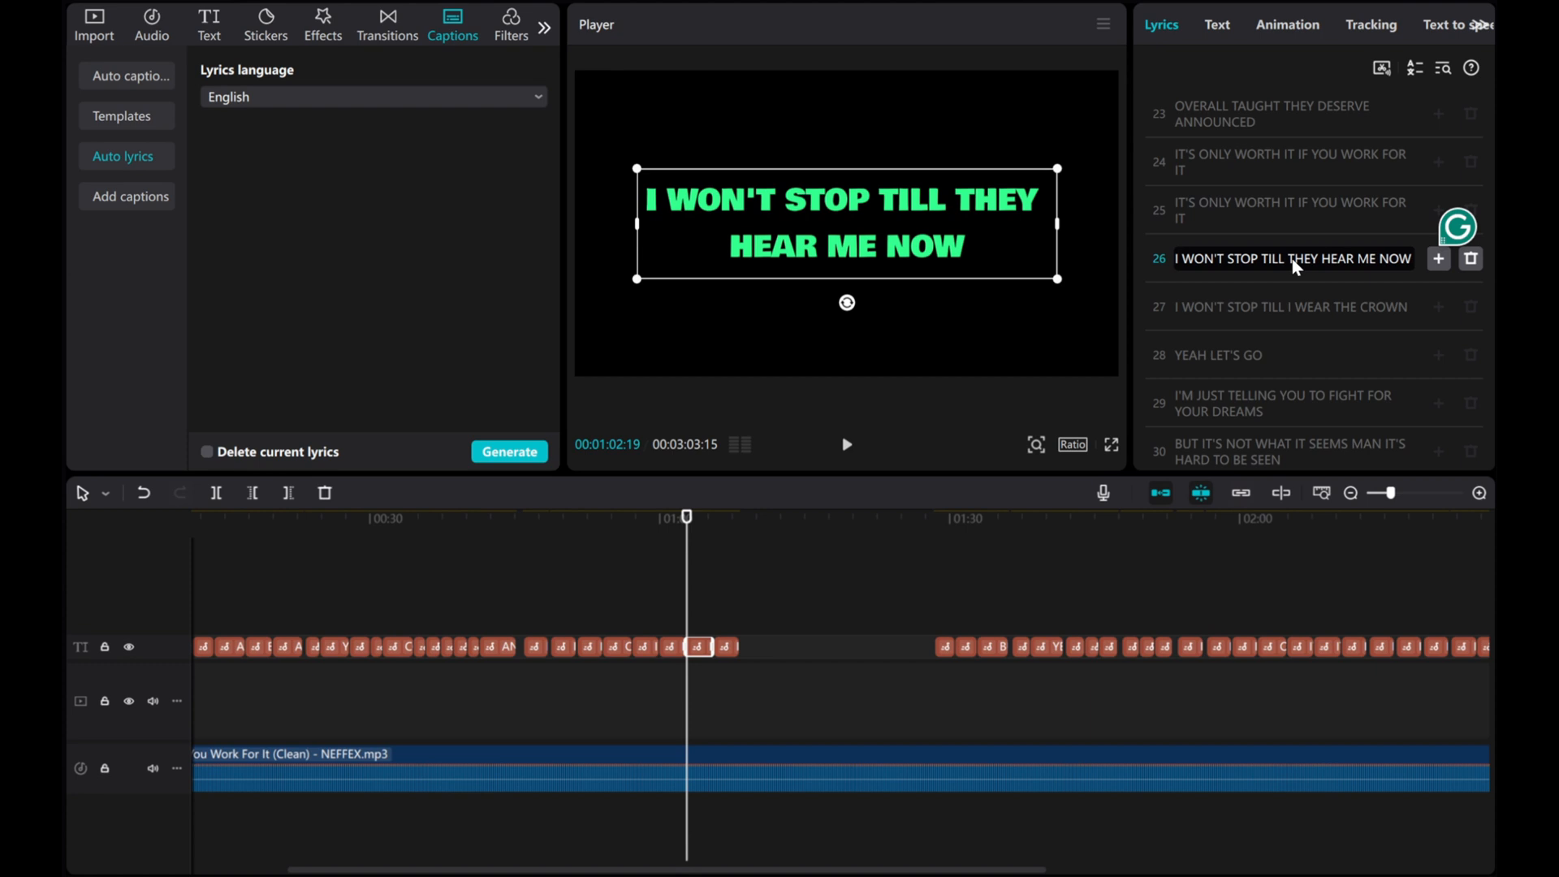
mouse_move(1264, 282)
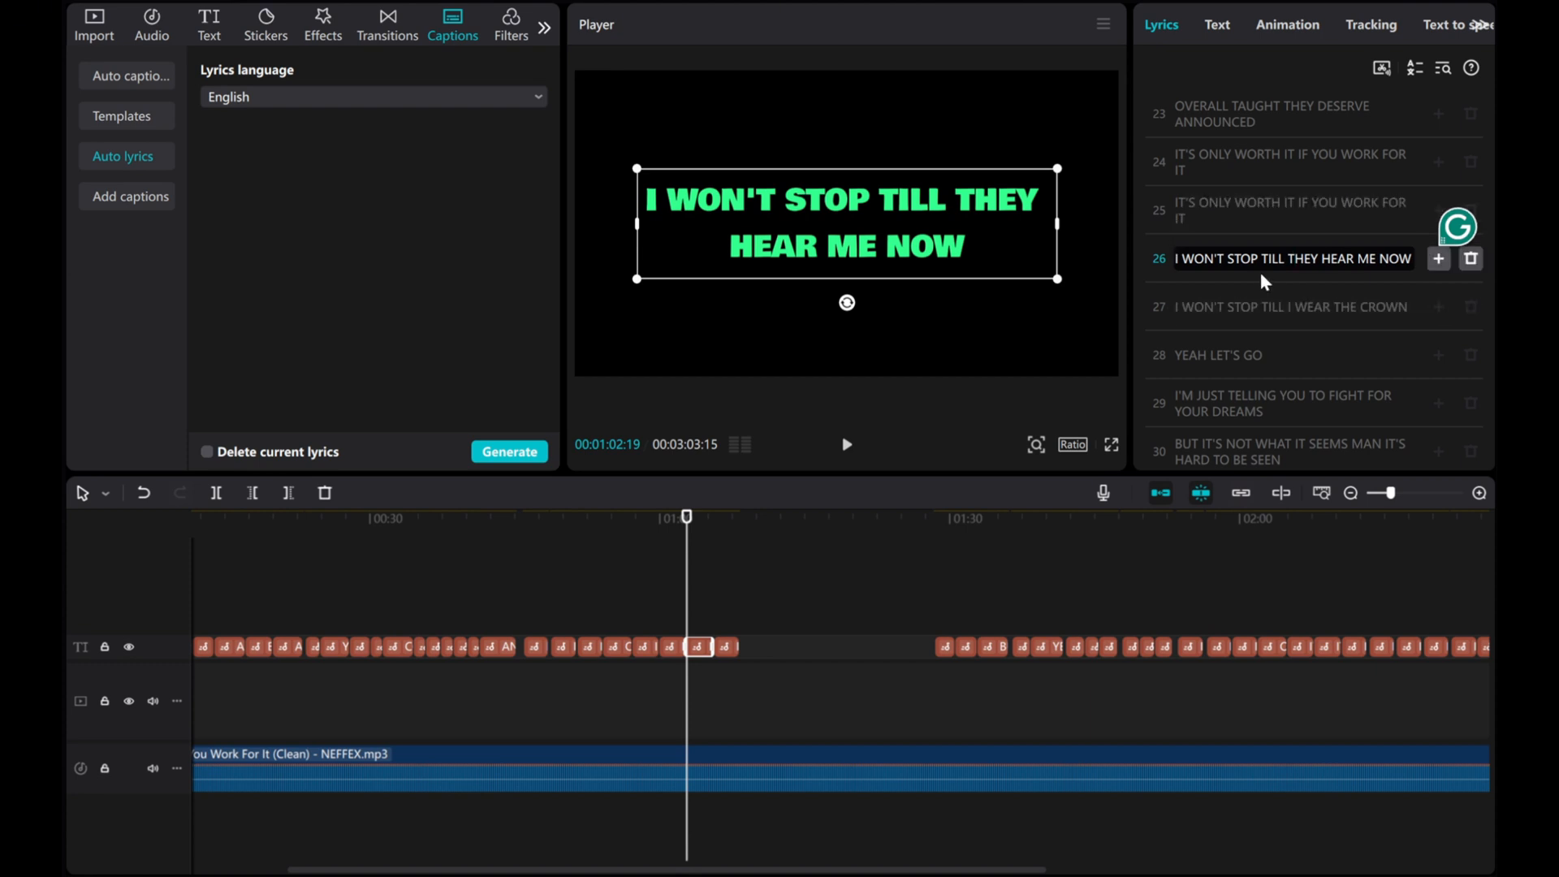
mouse_move(684, 573)
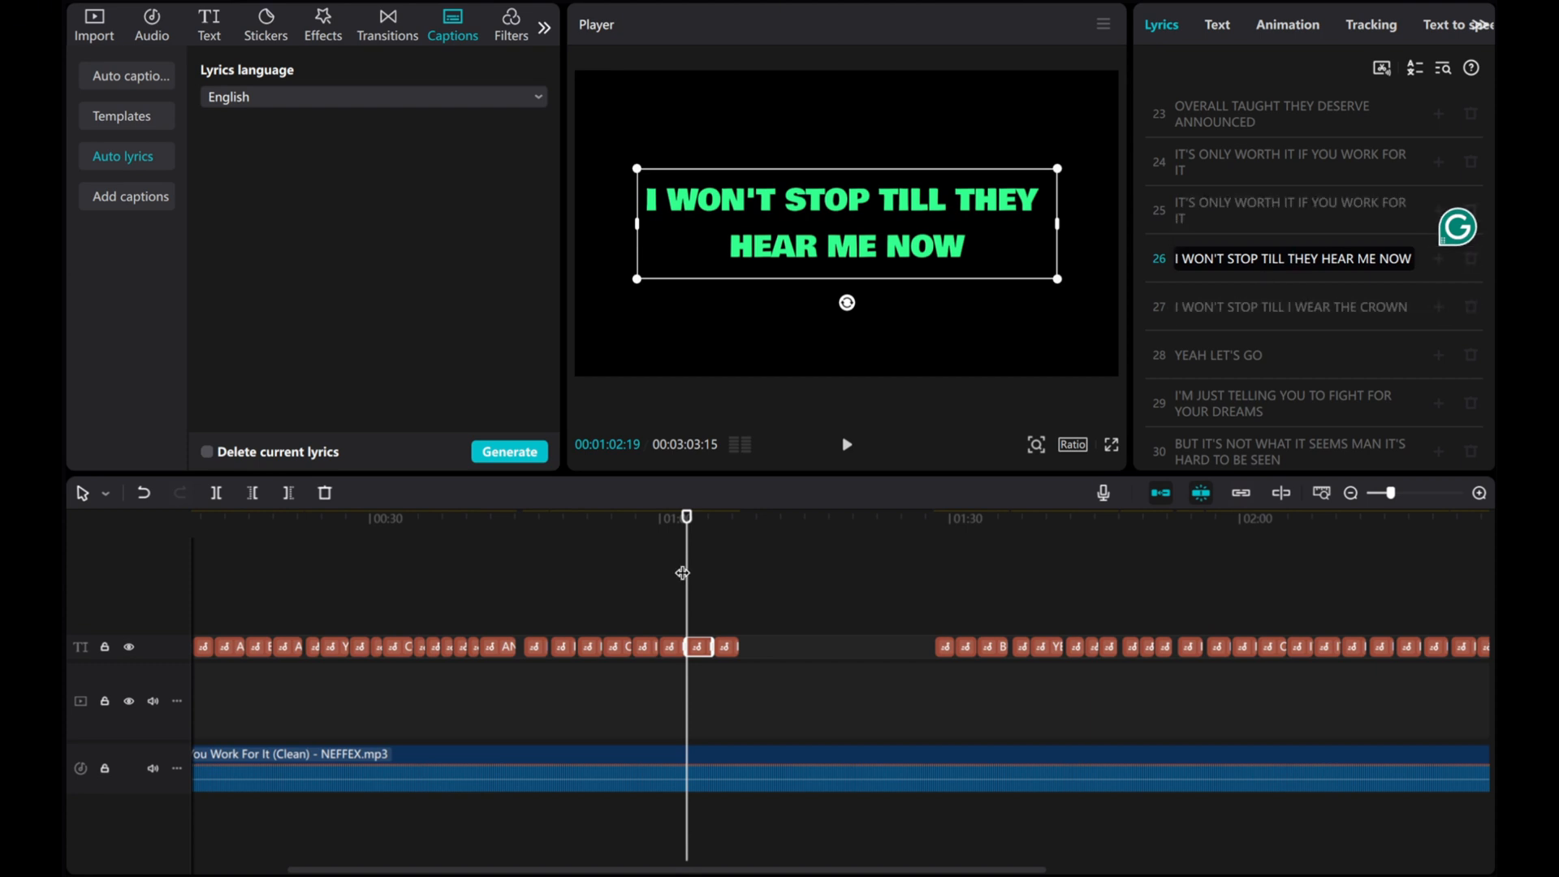